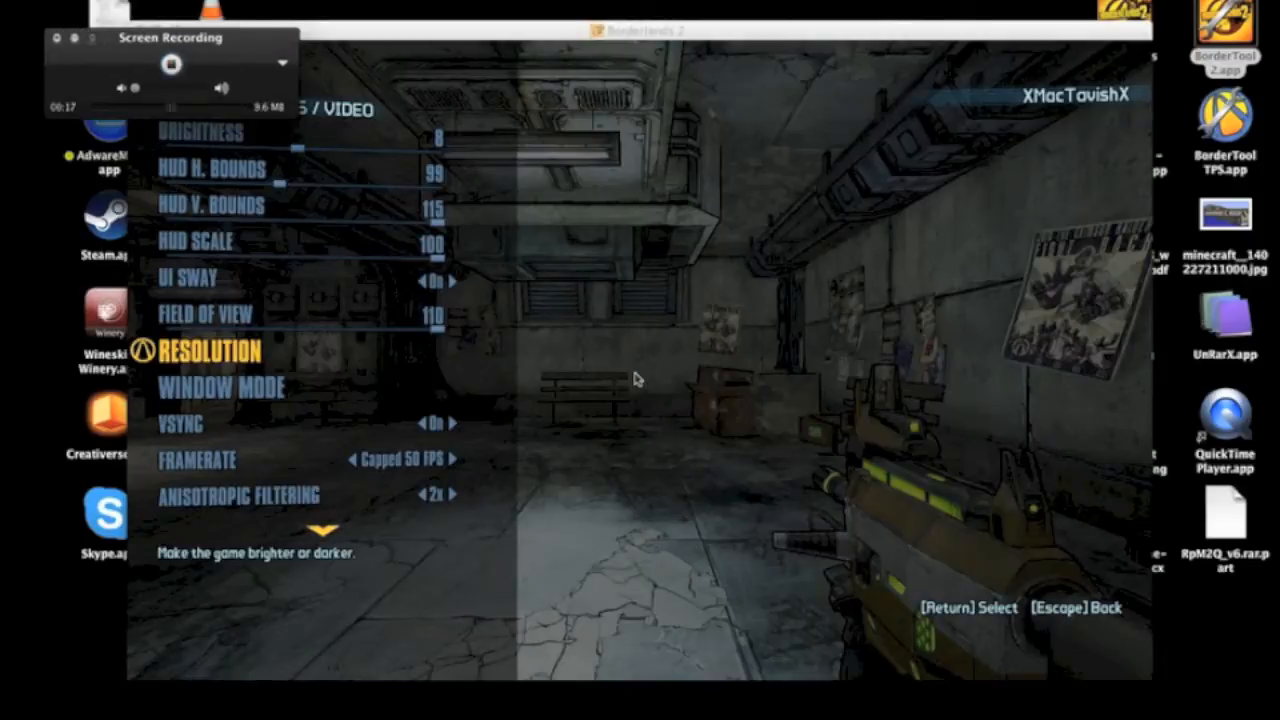
- Leave the Video options menu with Escape
key("Escape")
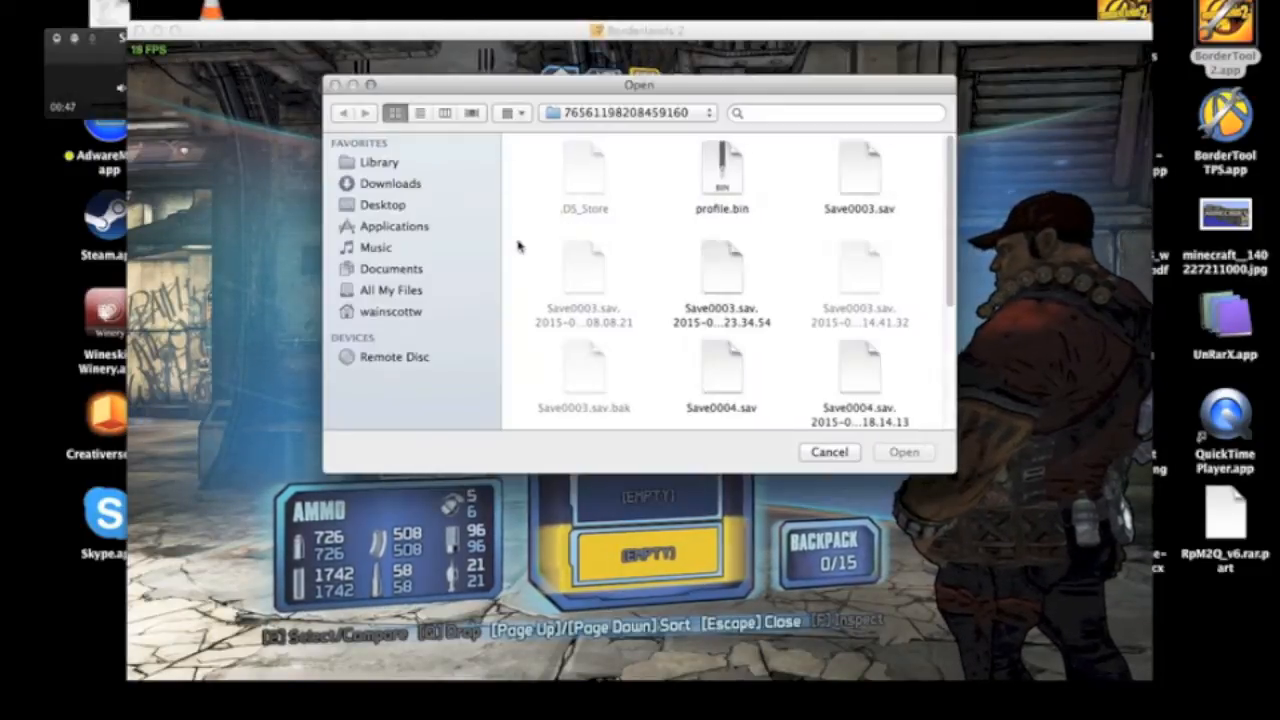
- Browse from the computer root into Library > Application Support
left_click(392, 288)
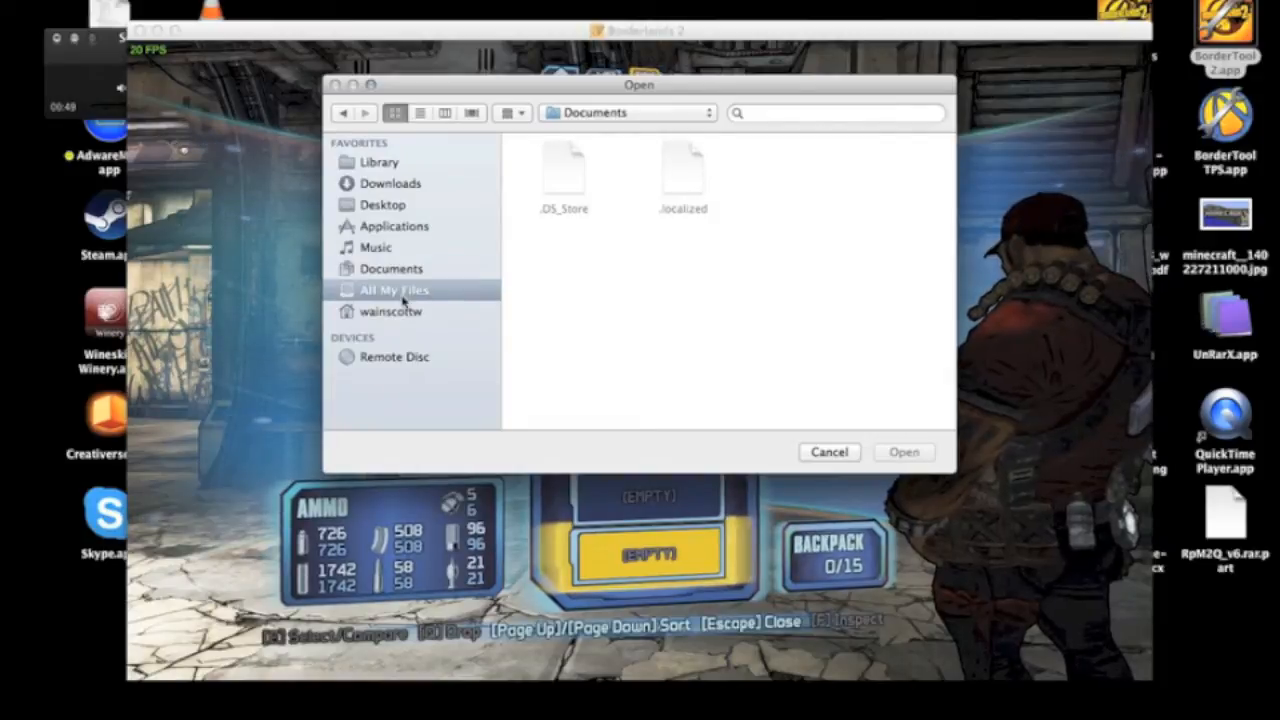
left_click(394, 290)
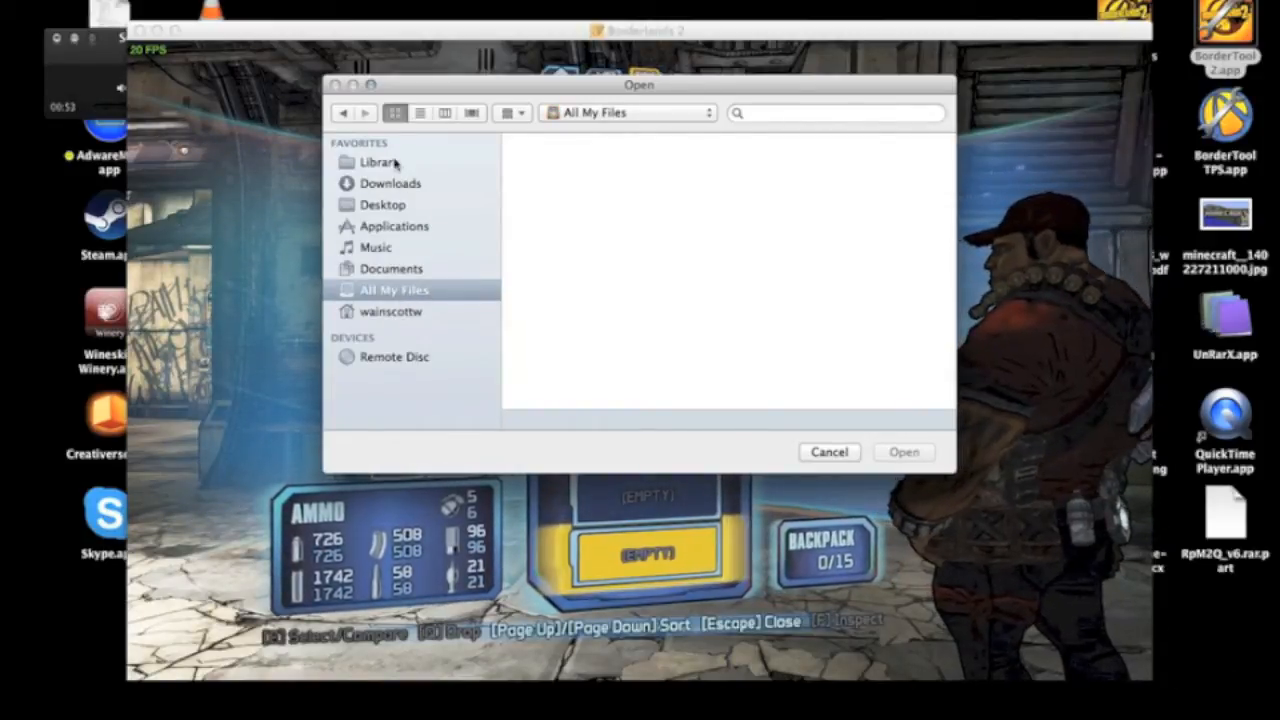
left_click(380, 162)
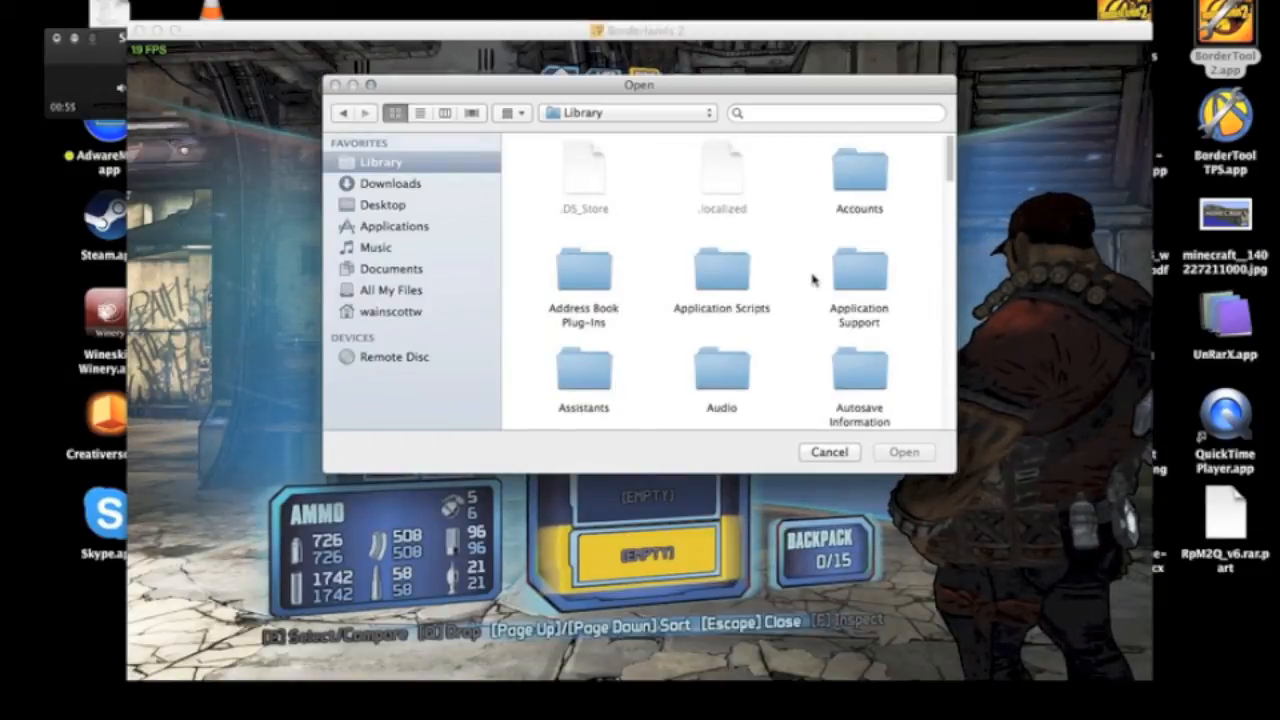
double_click(858, 270)
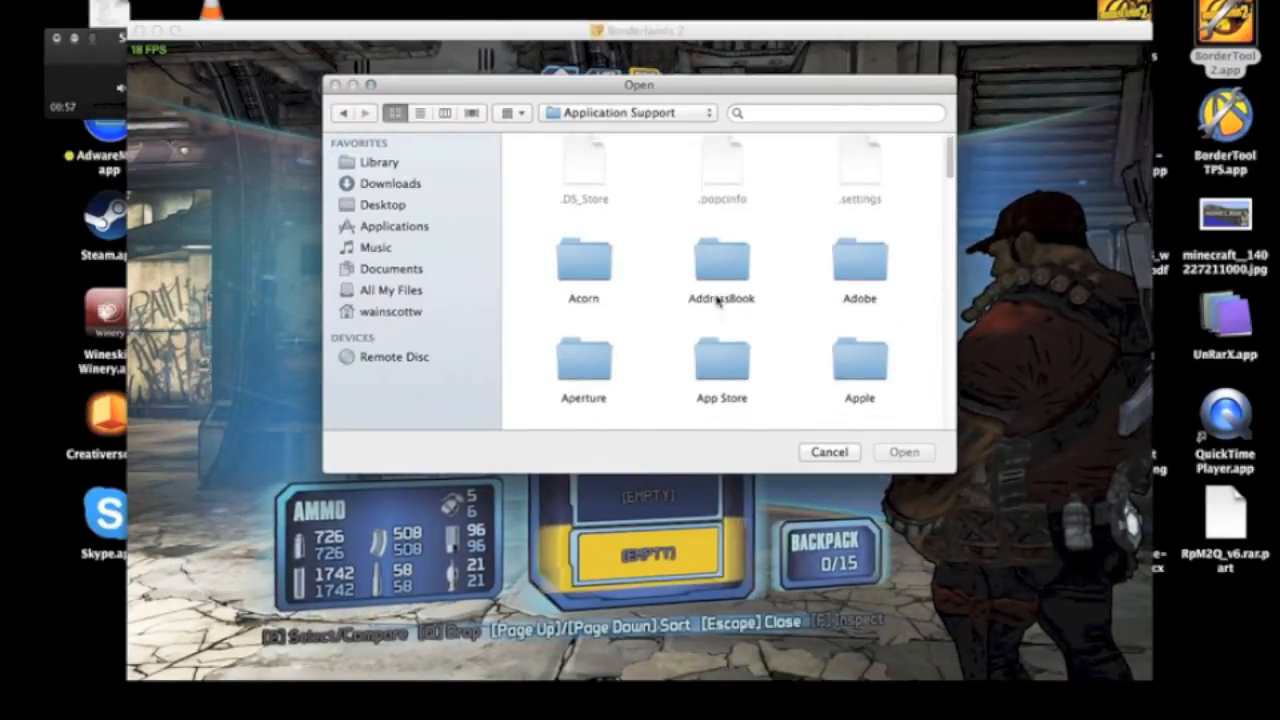
scroll("down", 3)
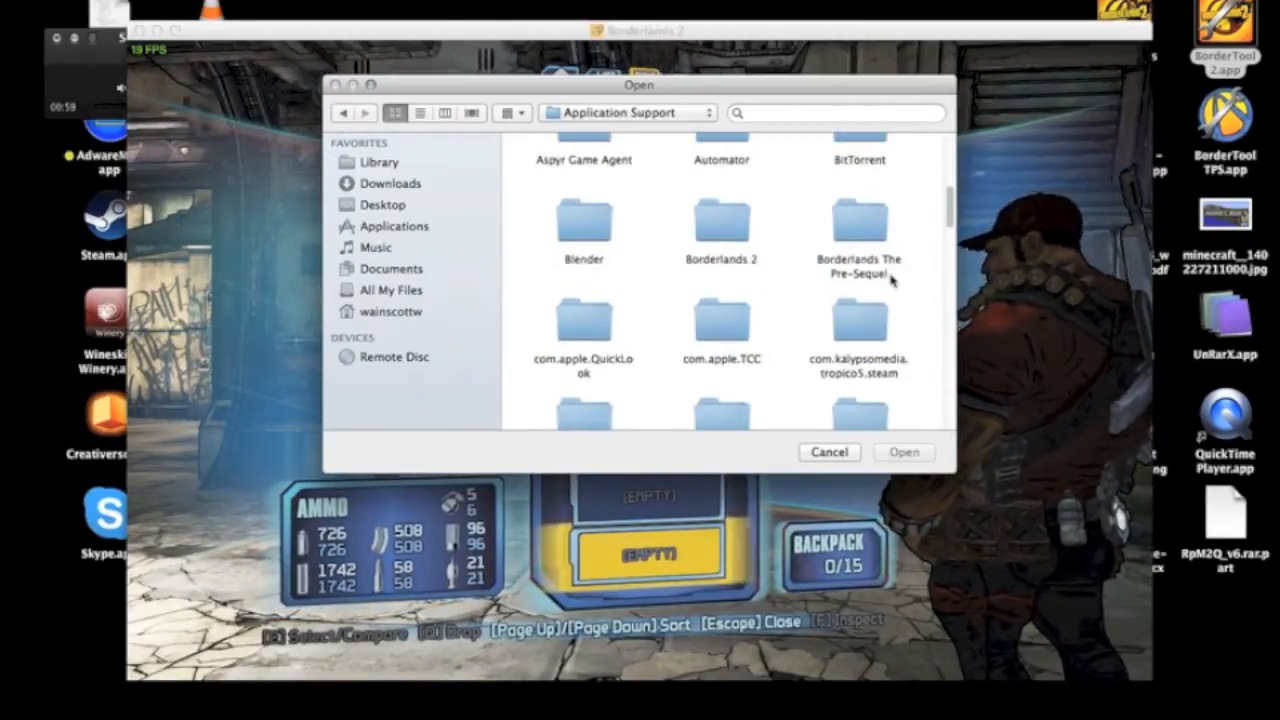
- Continue into Borderlands 2 > WillowGame > SaveData > profile folder and select the Save0004 backup
double_click(720, 220)
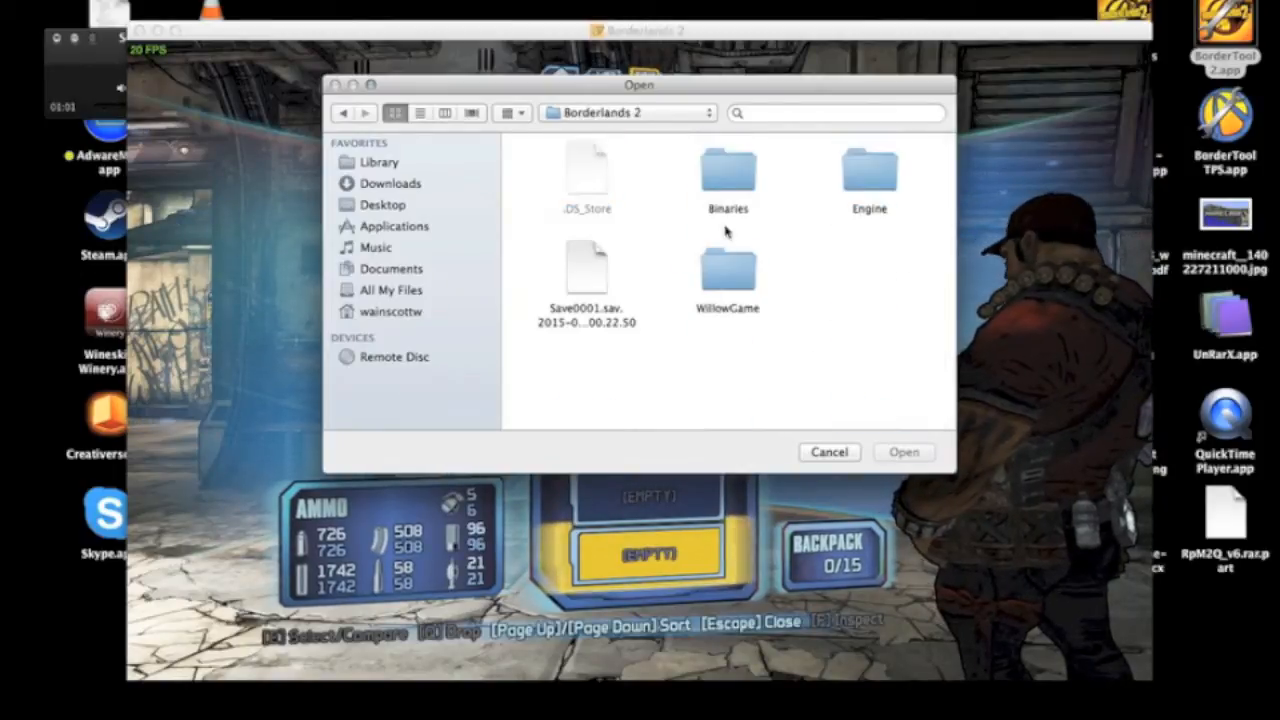
double_click(728, 270)
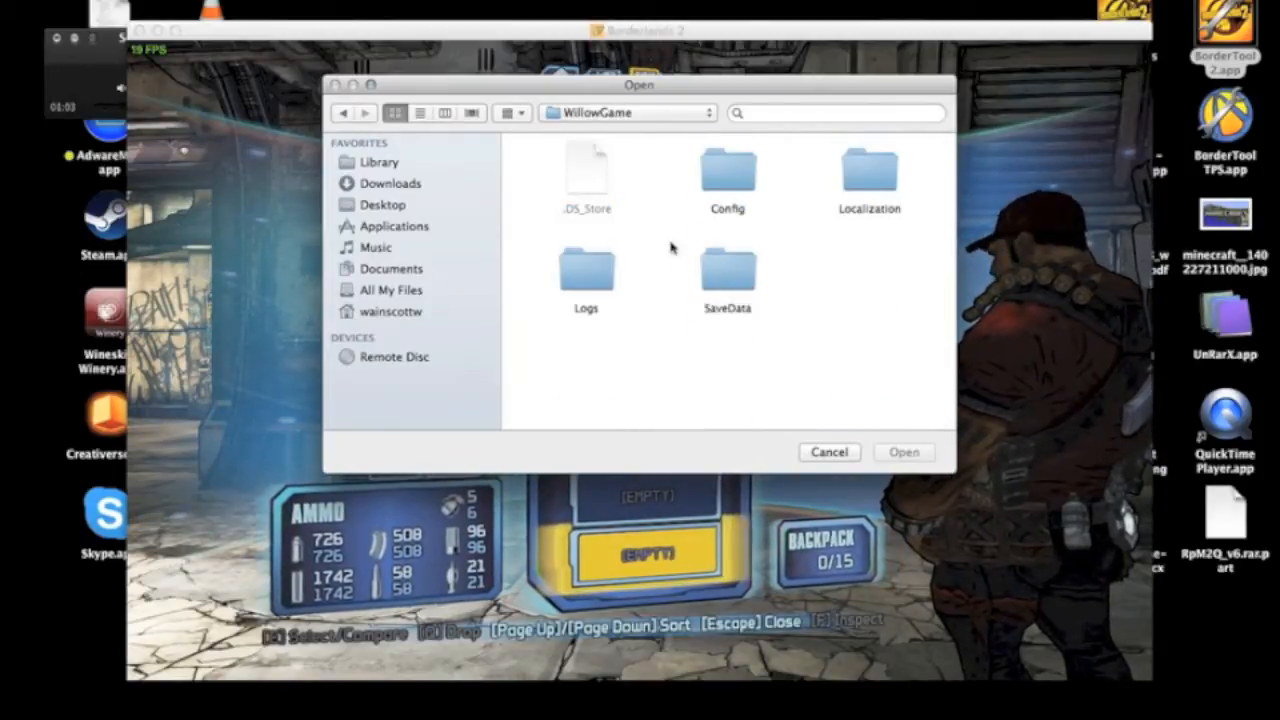
double_click(728, 270)
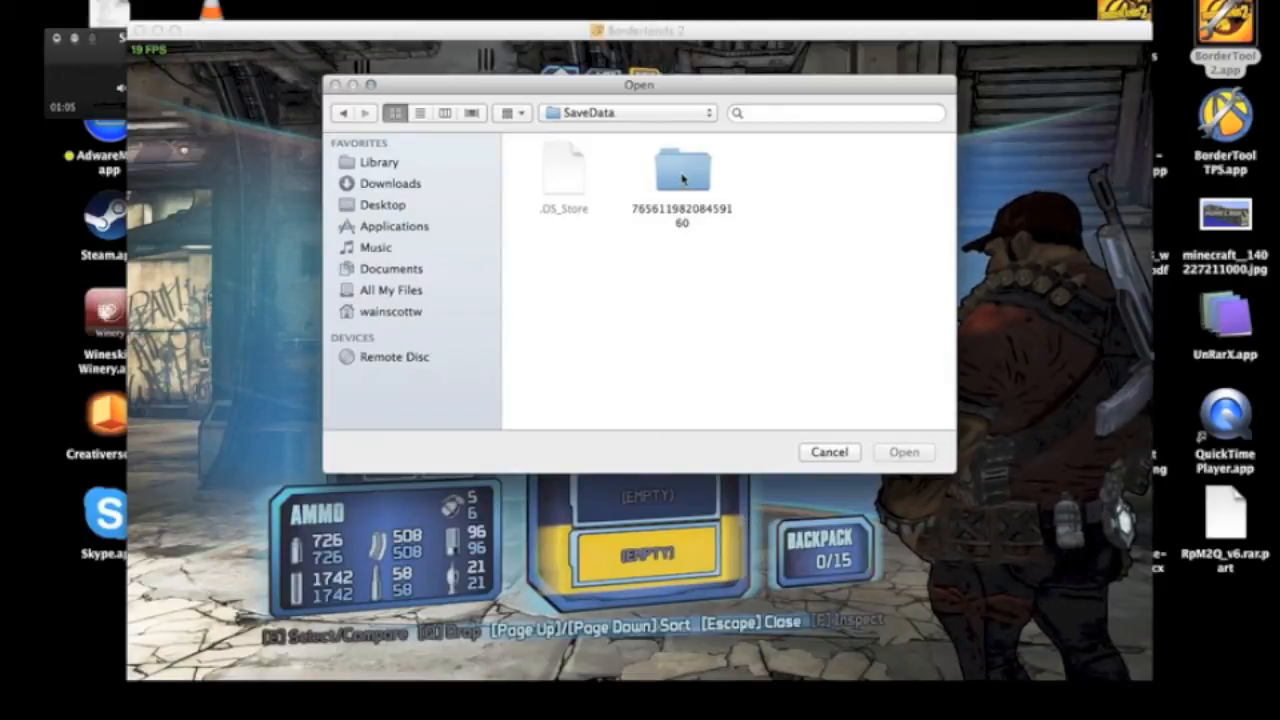
double_click(680, 170)
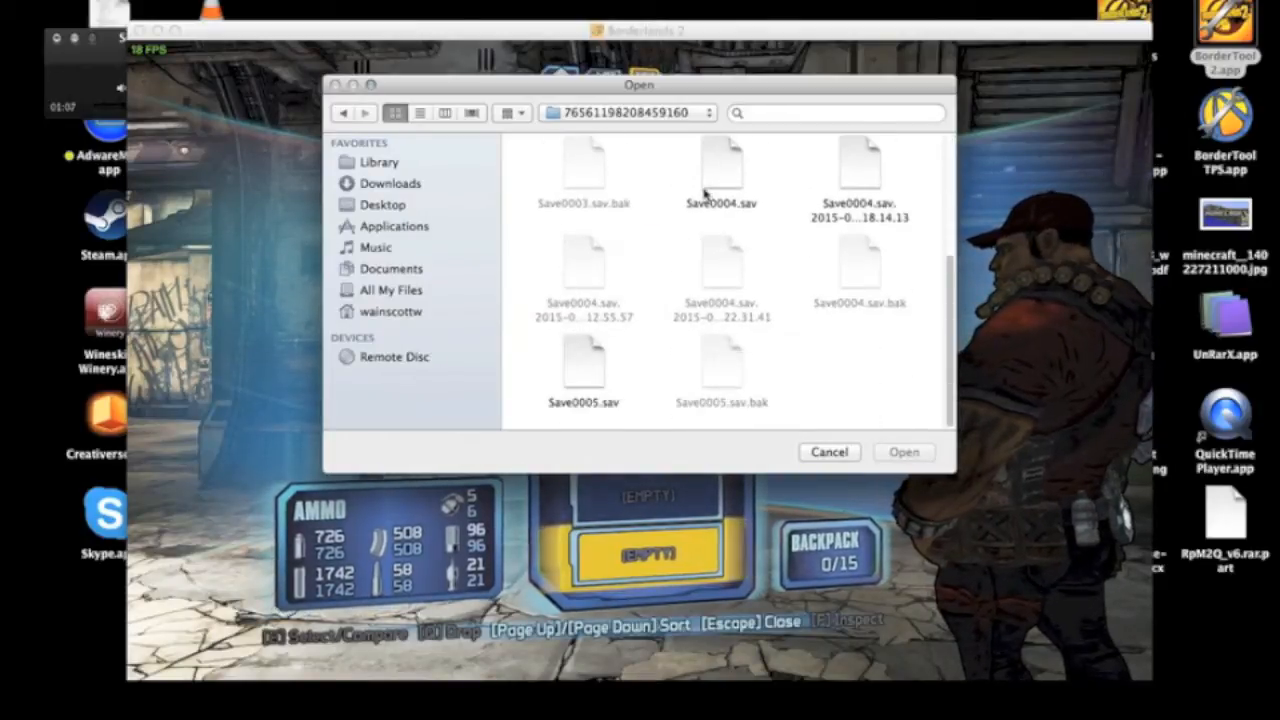
mouse_move(856, 162)
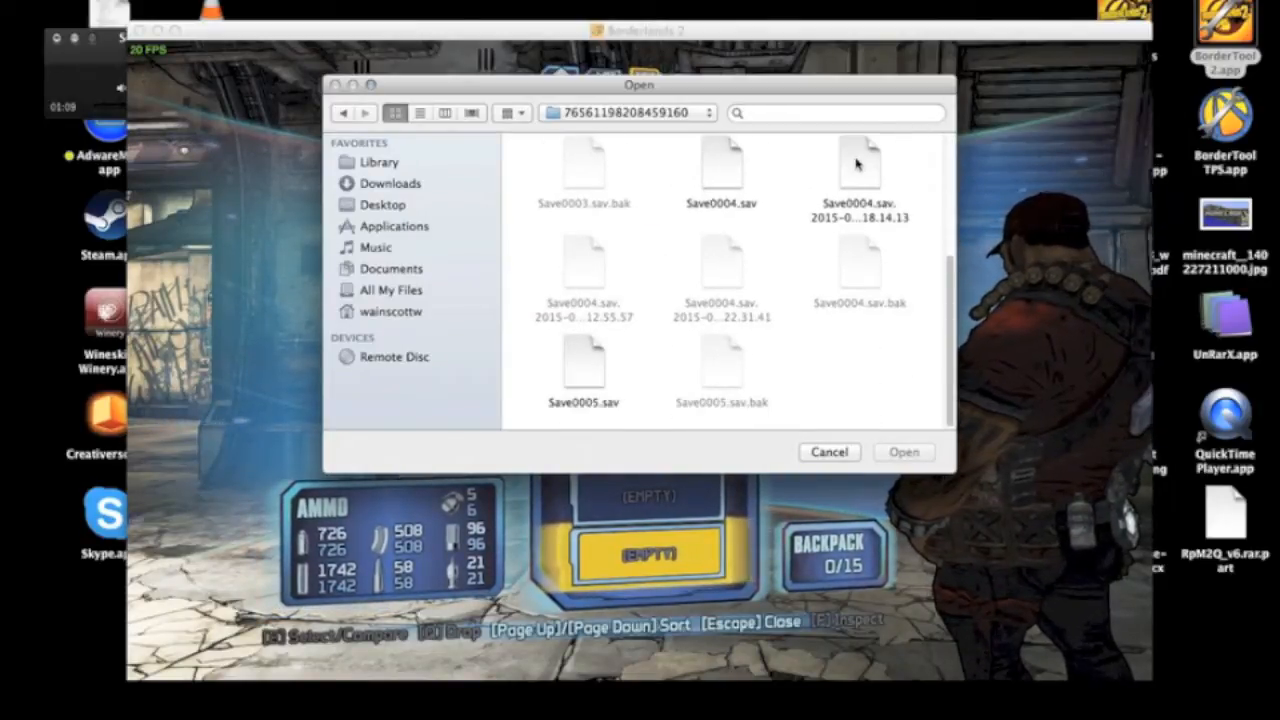
left_click(858, 176)
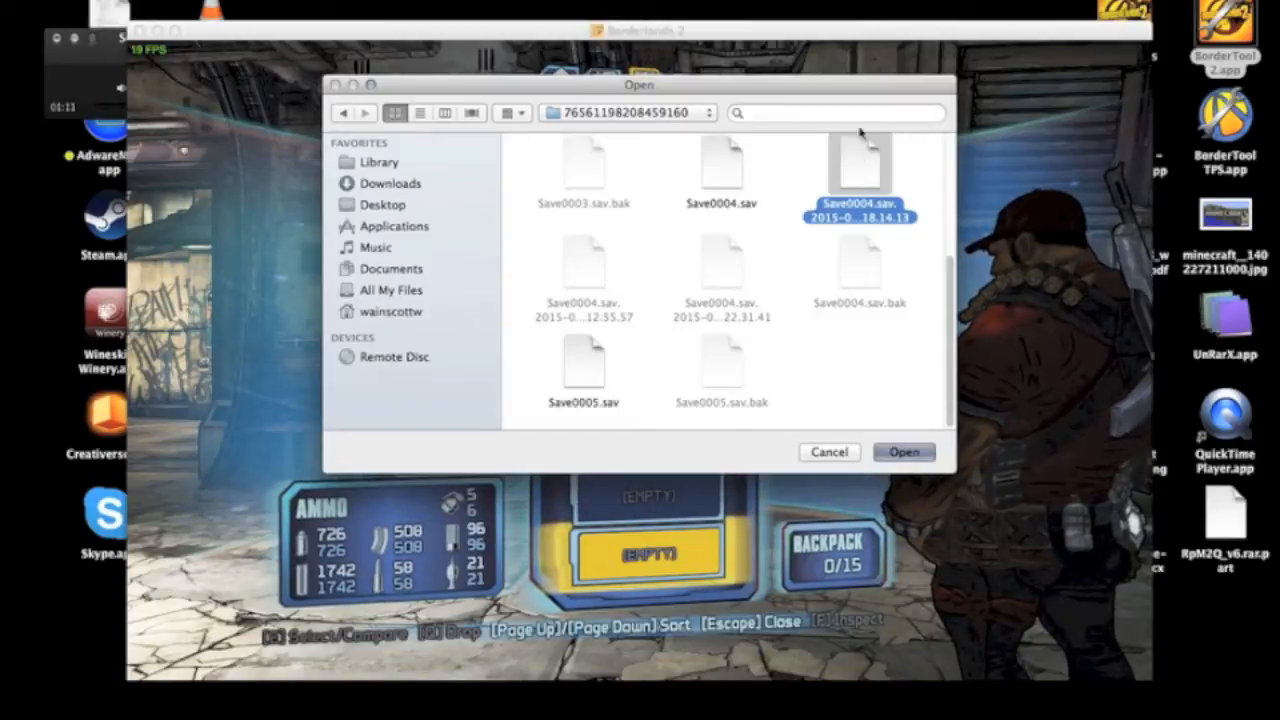
- Open the Save0004 backup, then load Save0003.sav from Open Recent and start opening another save
left_click(904, 452)
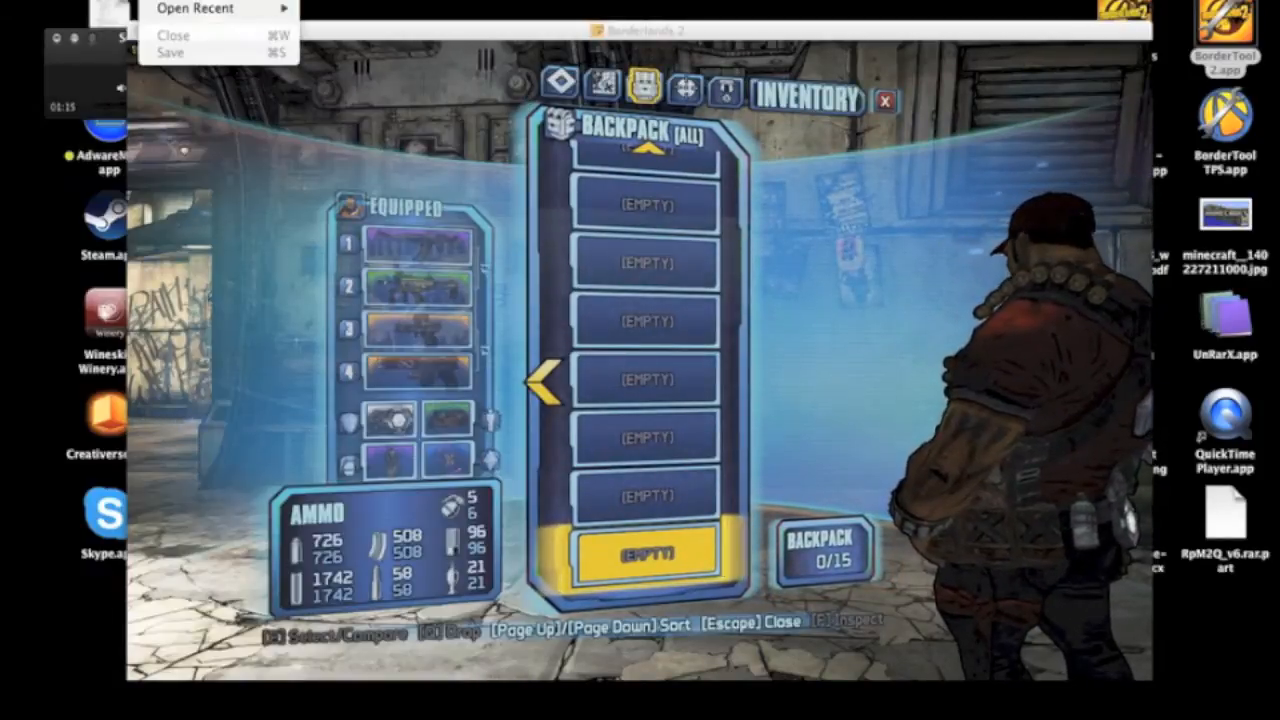
left_click(196, 8)
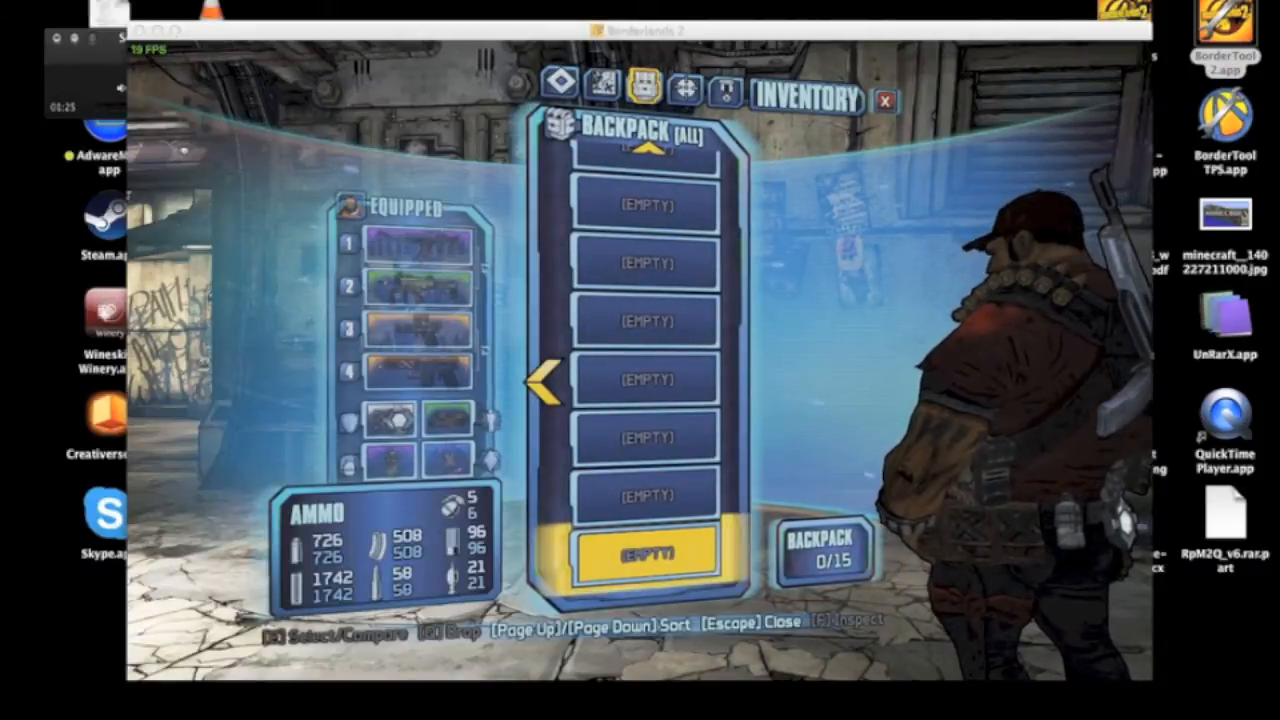
left_click(196, 8)
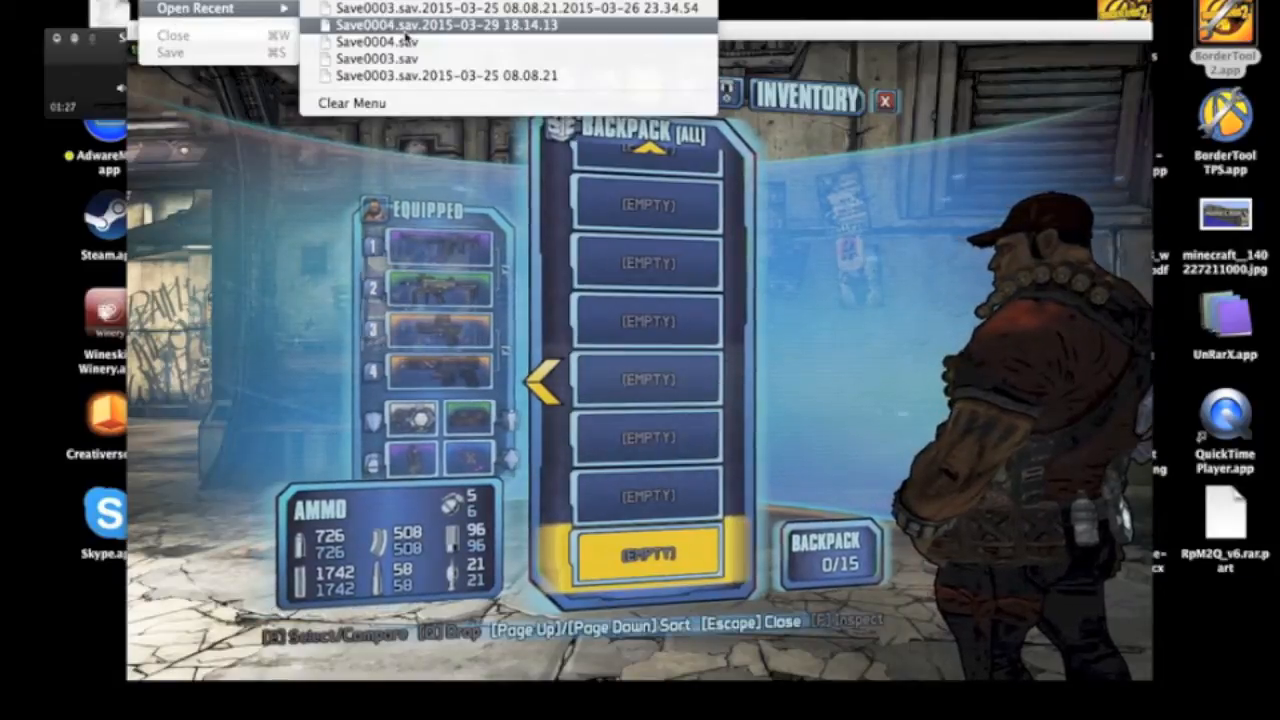
left_click(474, 24)
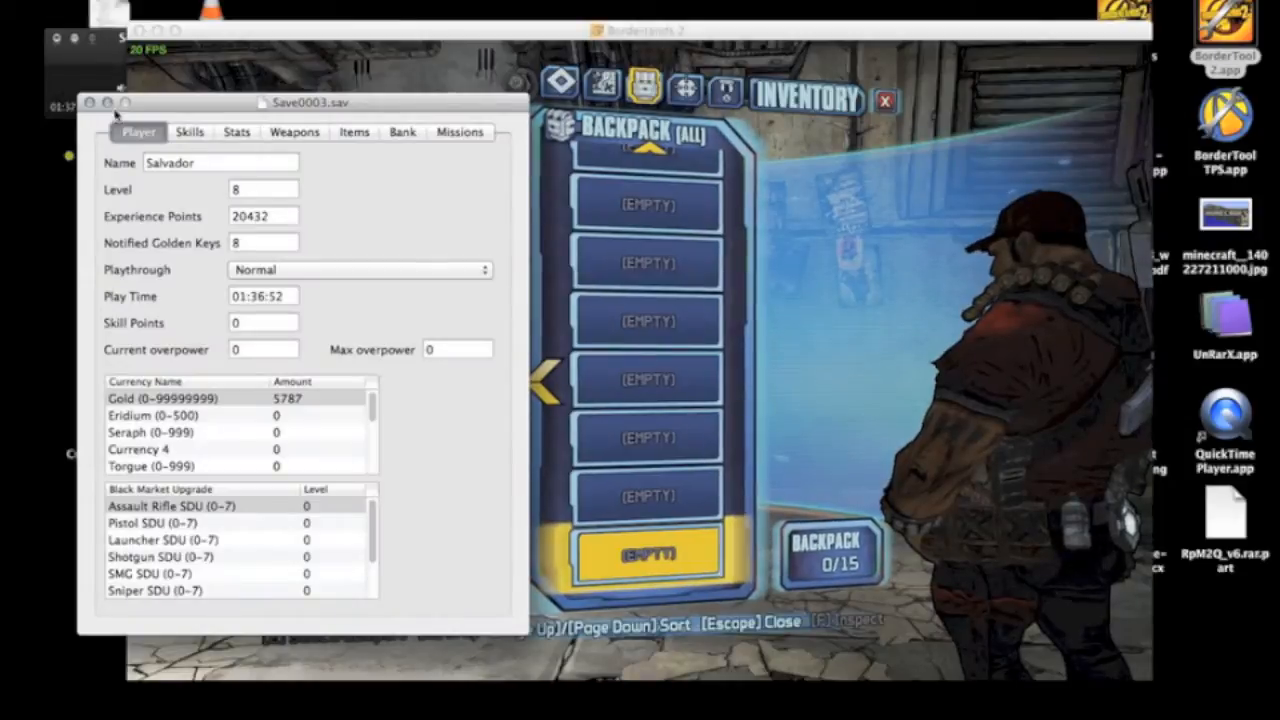
left_click(196, 8)
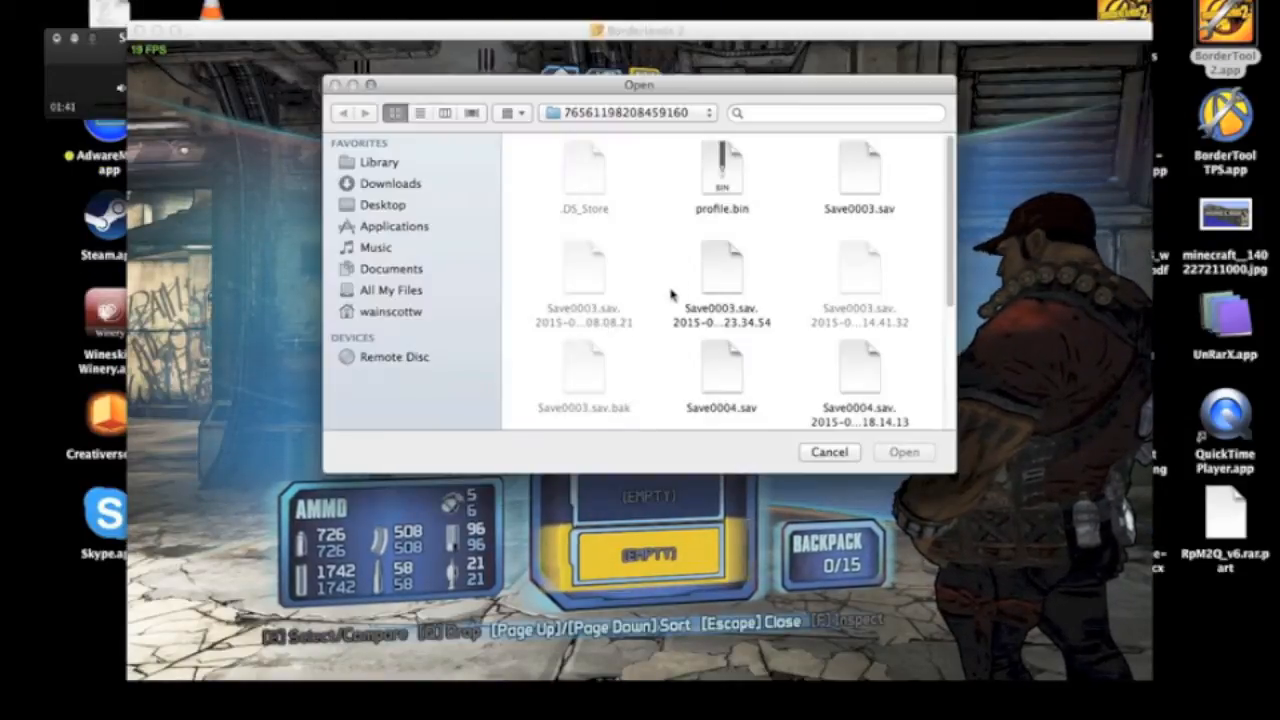
- Try opening Save0005.sav, the timestamped Save0003 backup and Save0003.sav in turn
scroll("down", 3)
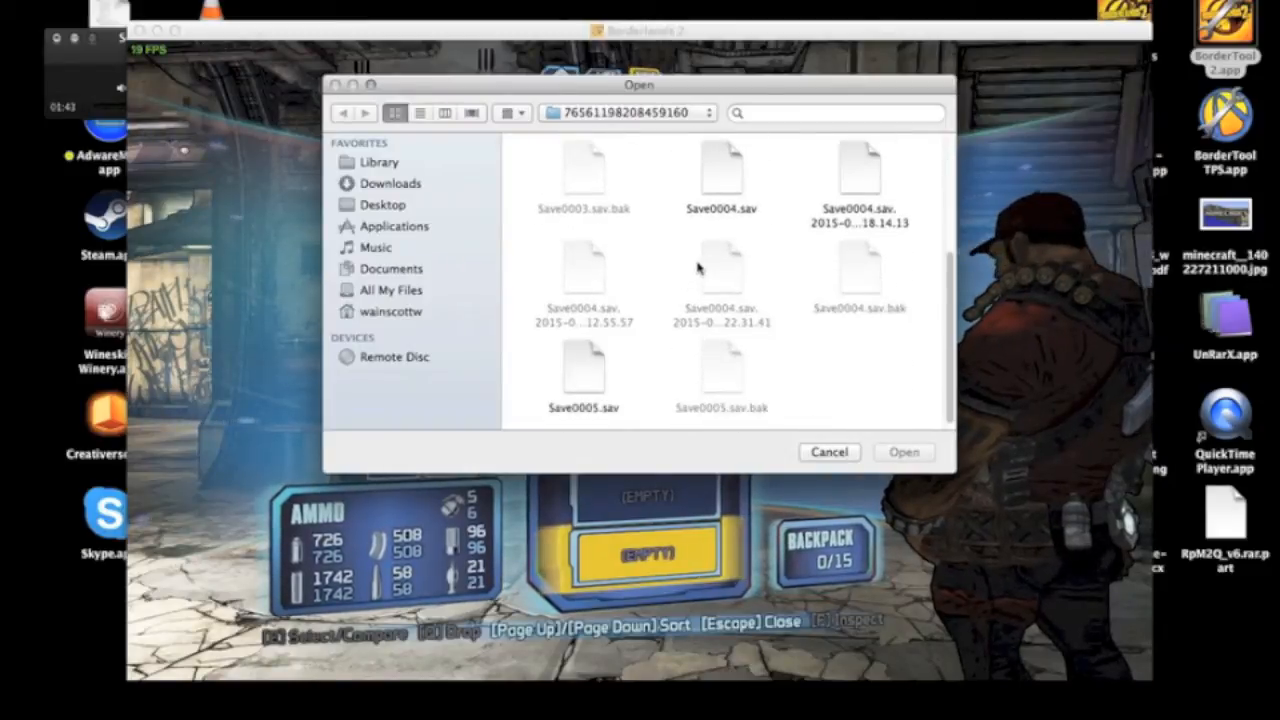
left_click(584, 370)
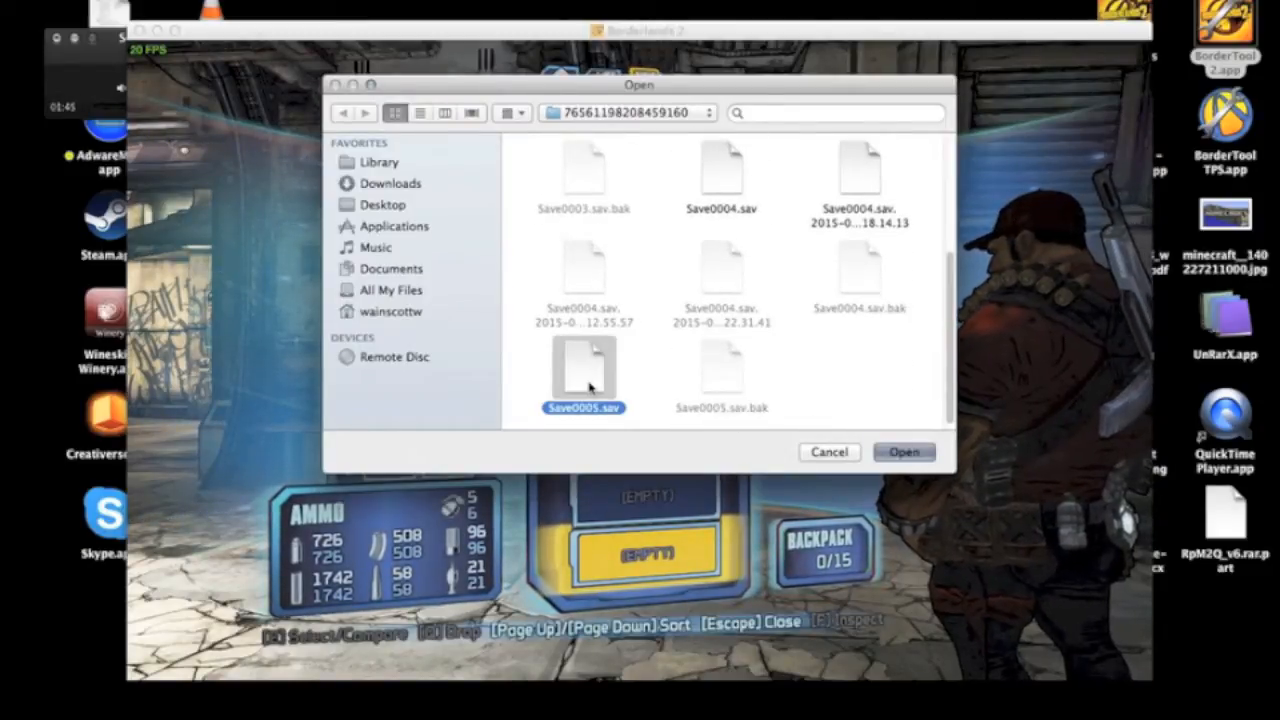
left_click(904, 452)
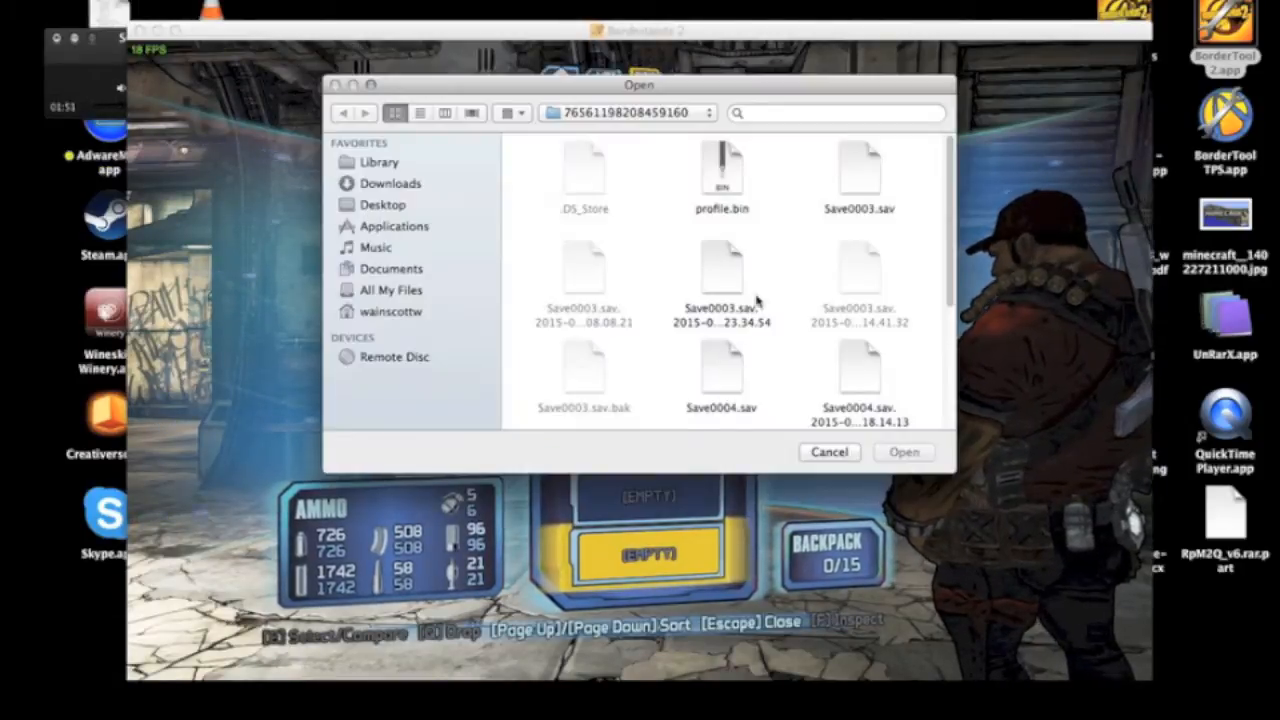
left_click(722, 280)
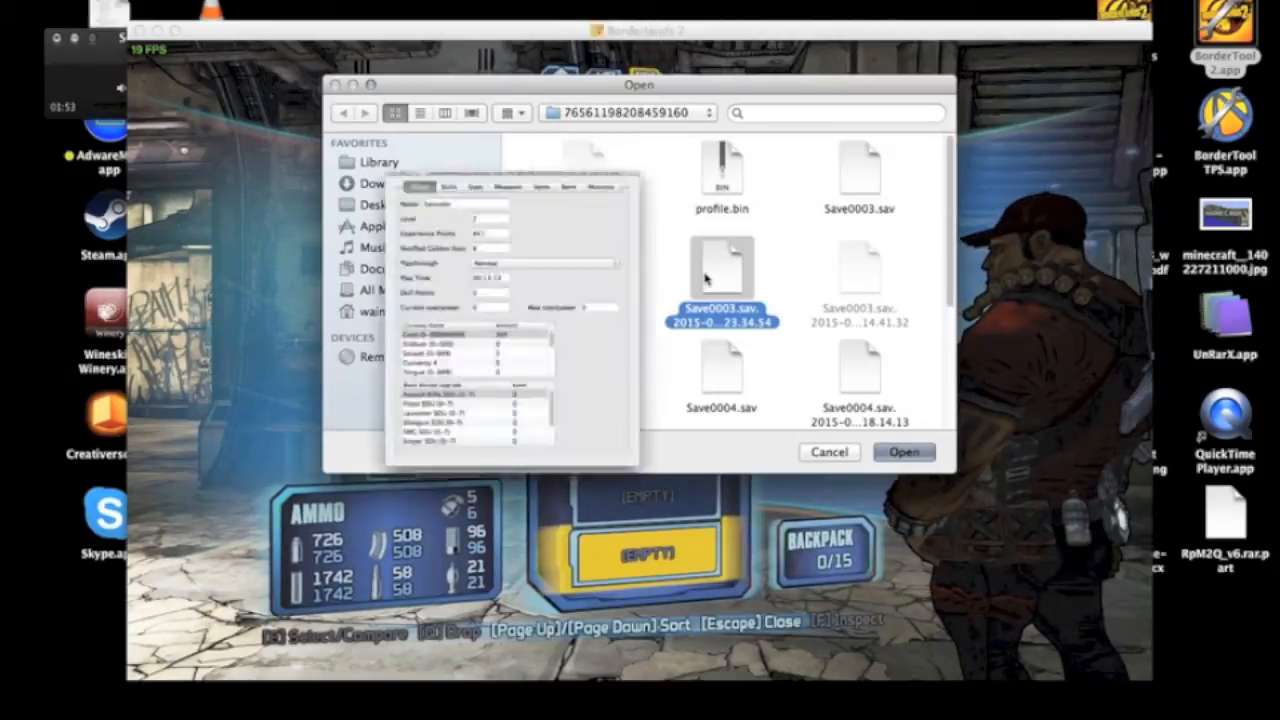
left_click(904, 452)
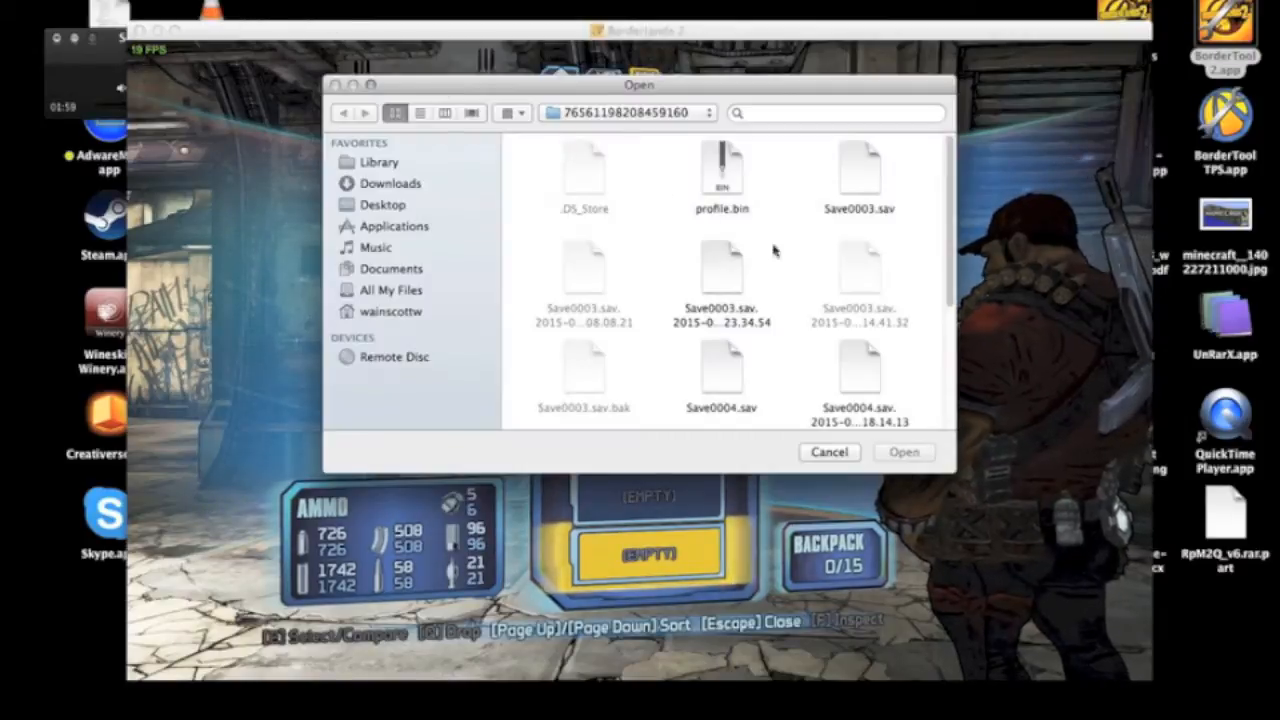
left_click(858, 170)
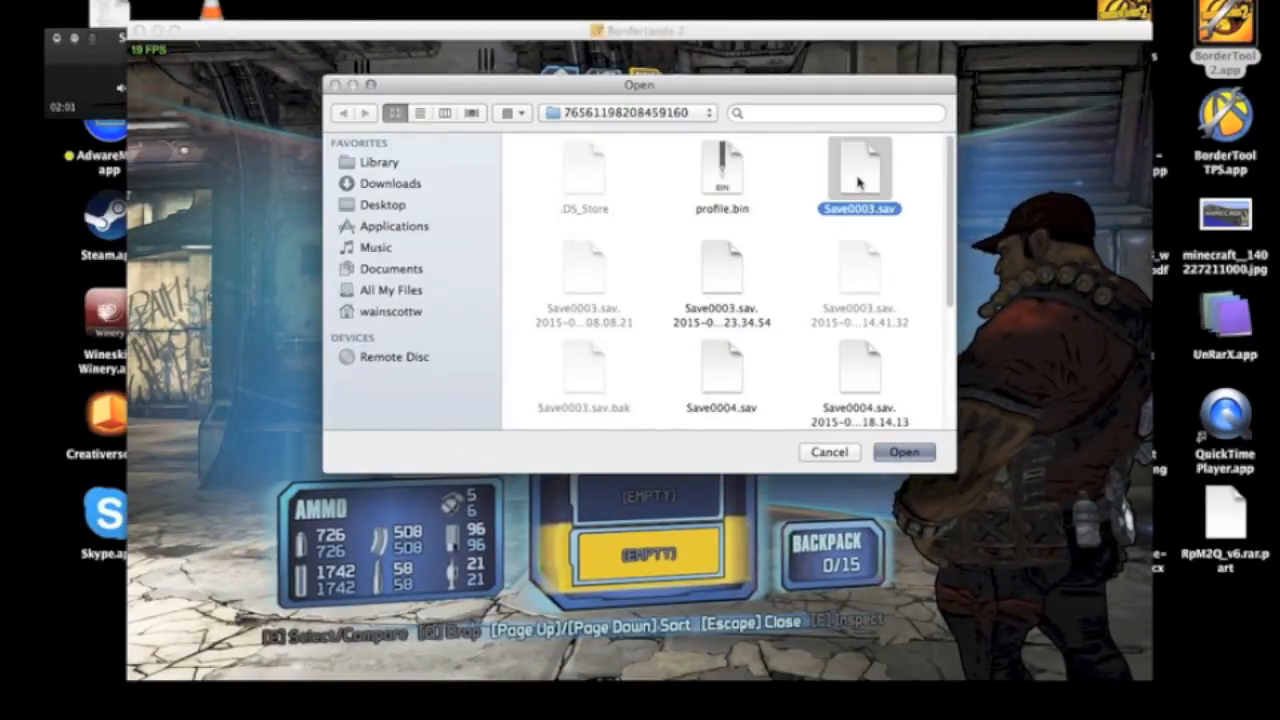
left_click(902, 452)
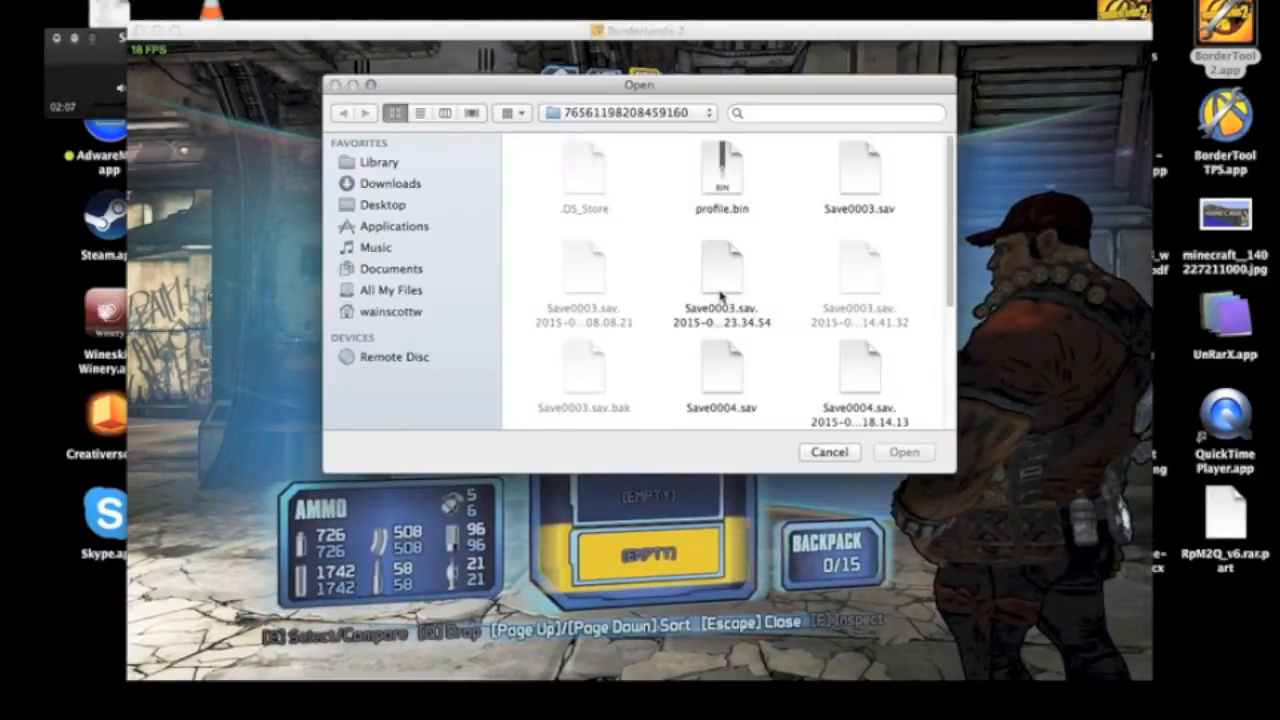
- Select the timestamped Save0004 backup and open it
scroll("down", 3)
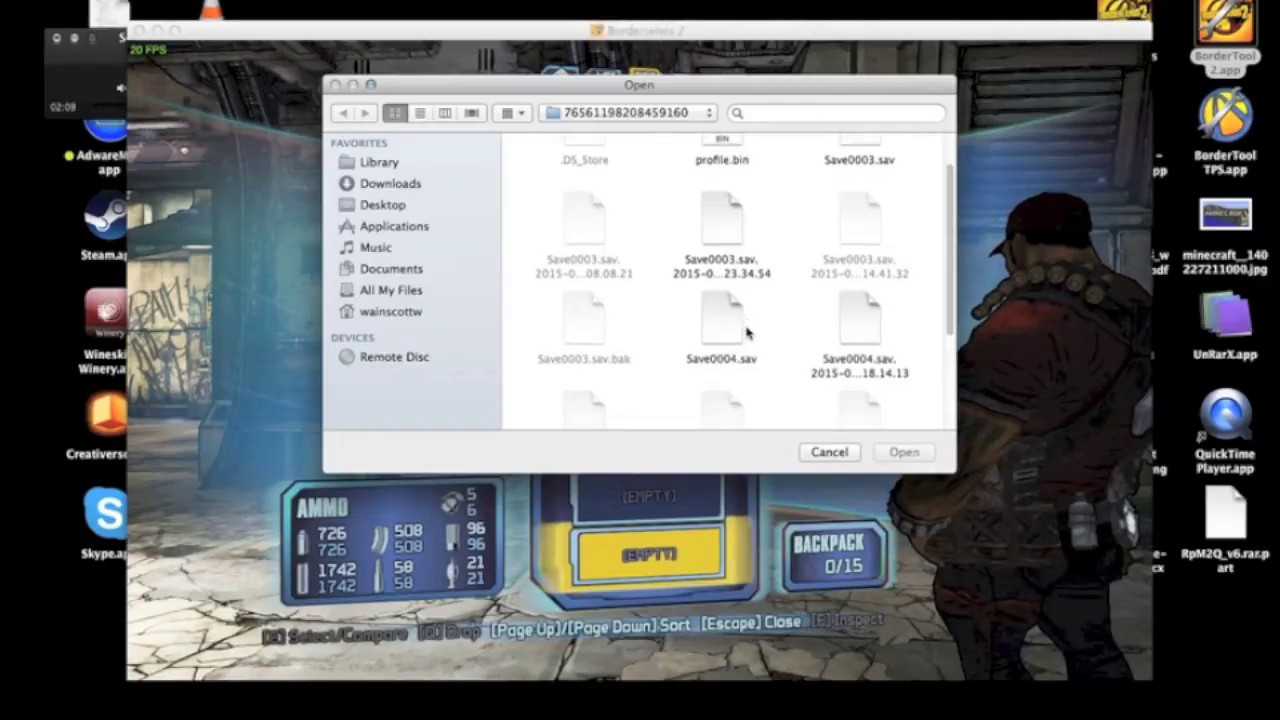
left_click(858, 180)
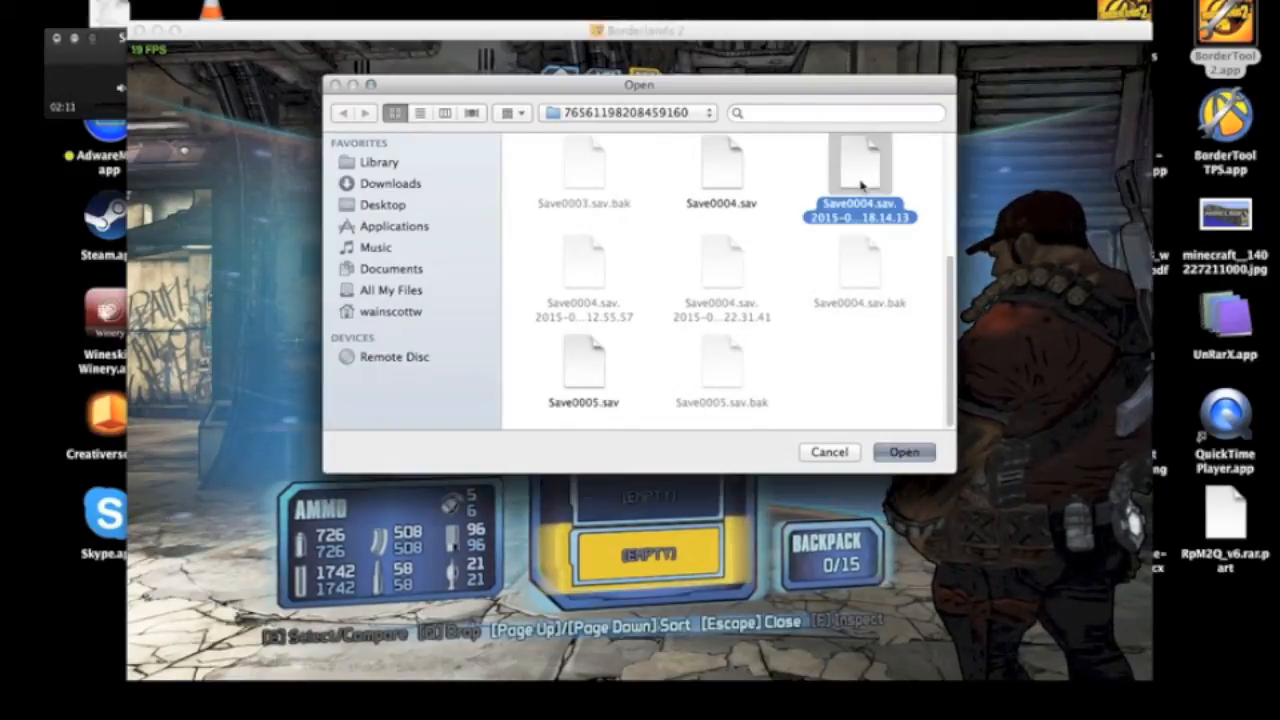
left_click(902, 452)
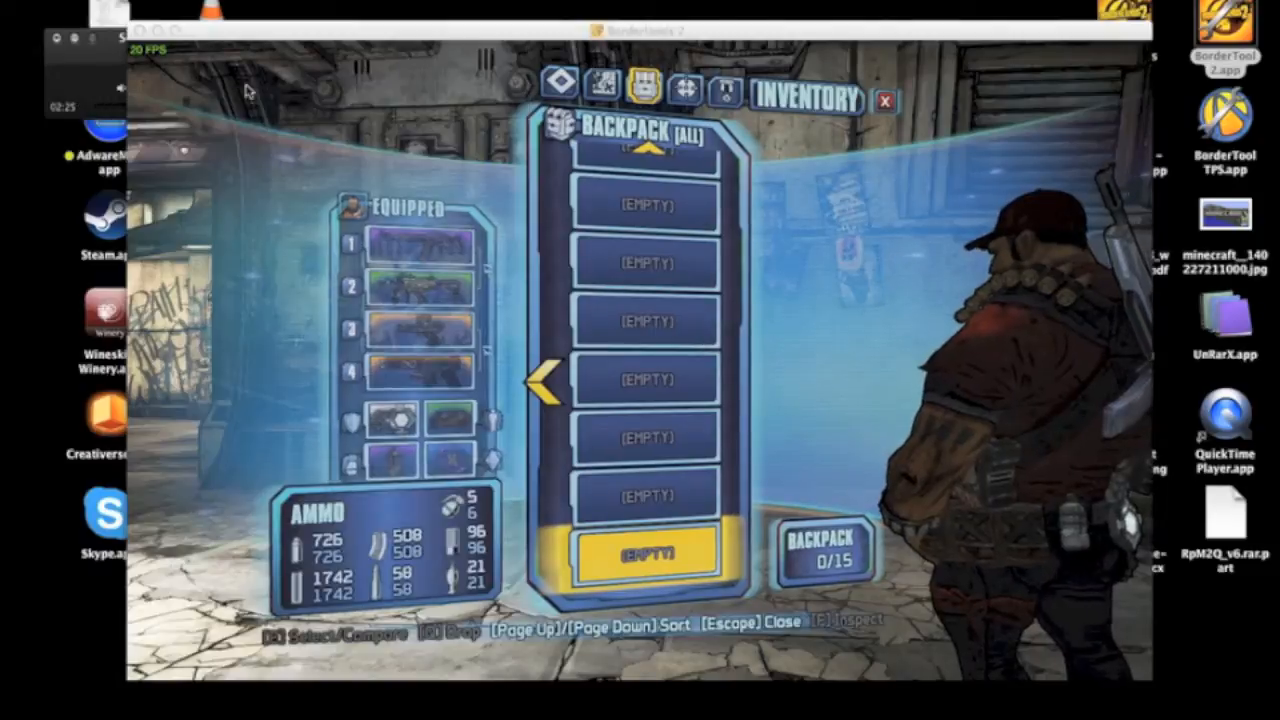
- Close the backpack inventory screen with Escape
key("Escape")
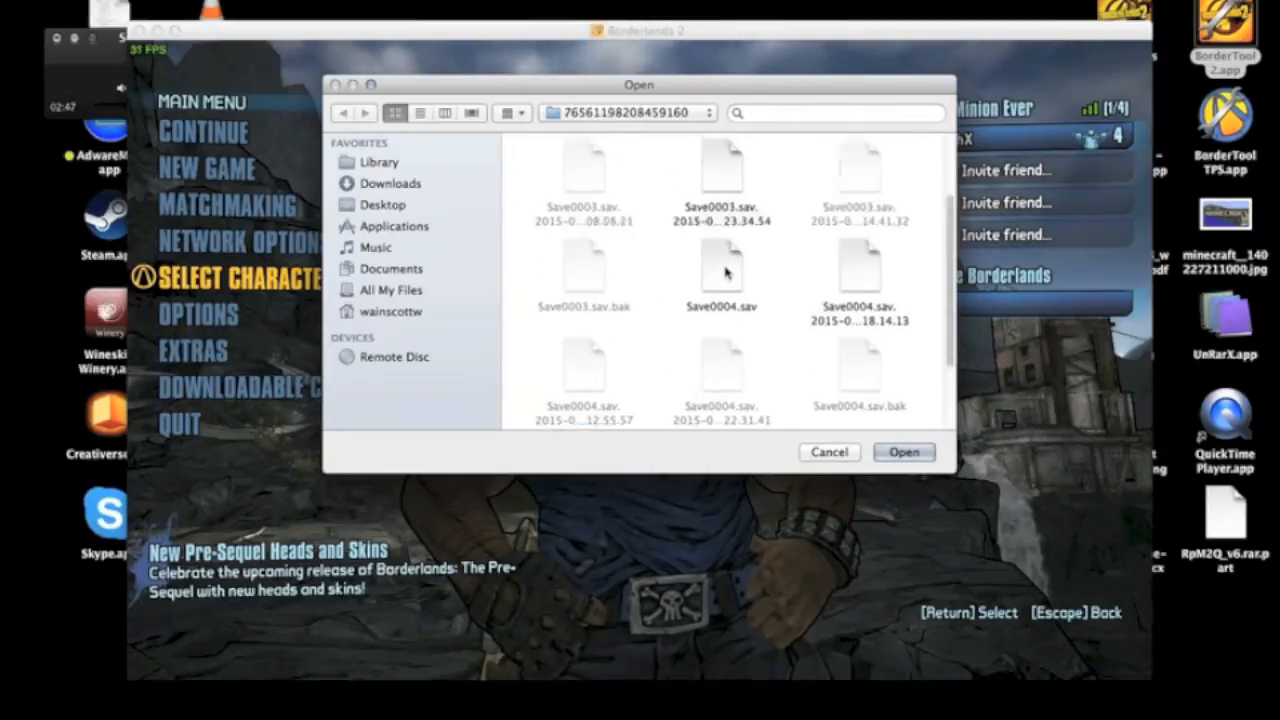
- Load Save0004.sav with the level 24 Salvador and view its weapons list
left_click(720, 330)
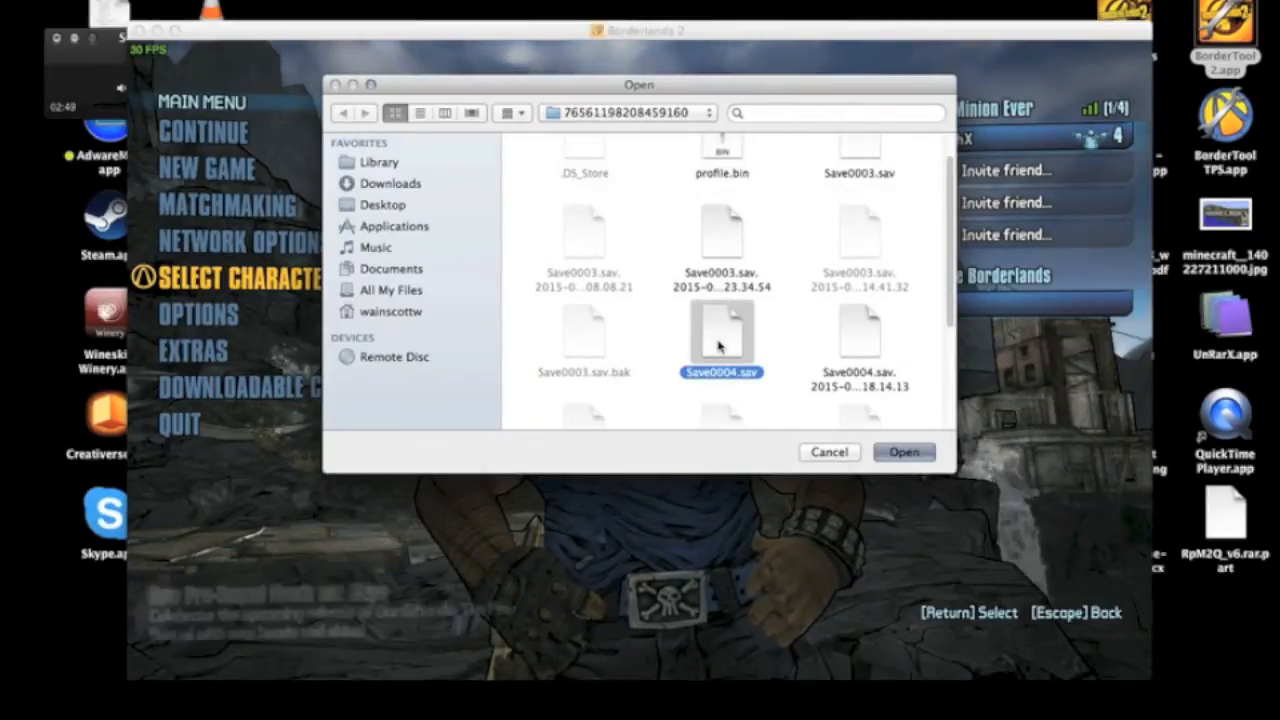
left_click(902, 452)
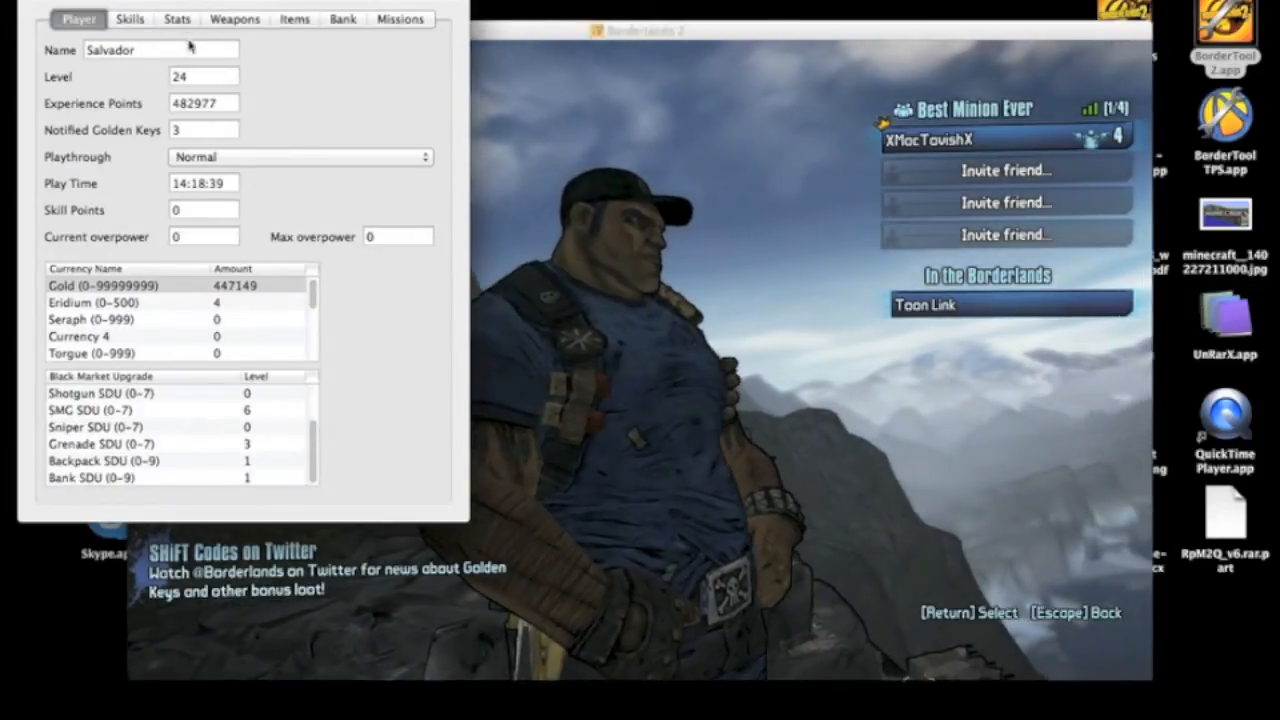
left_click(234, 18)
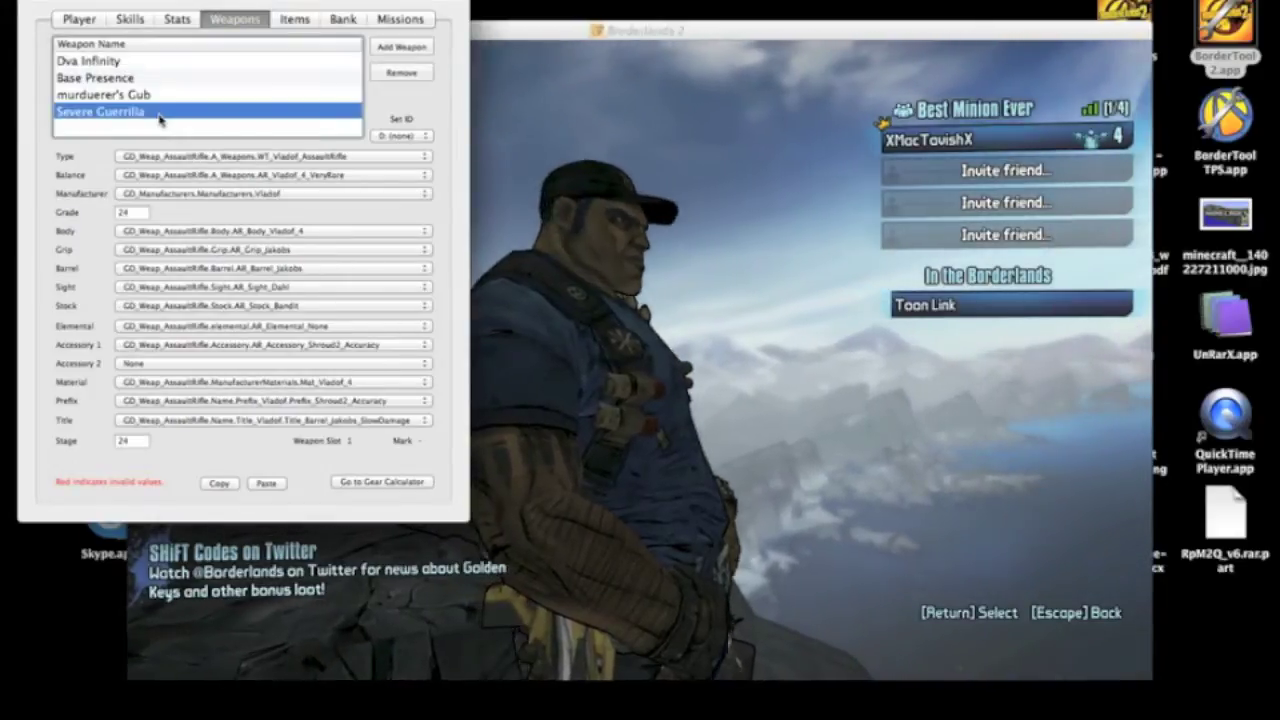
mouse_move(168, 224)
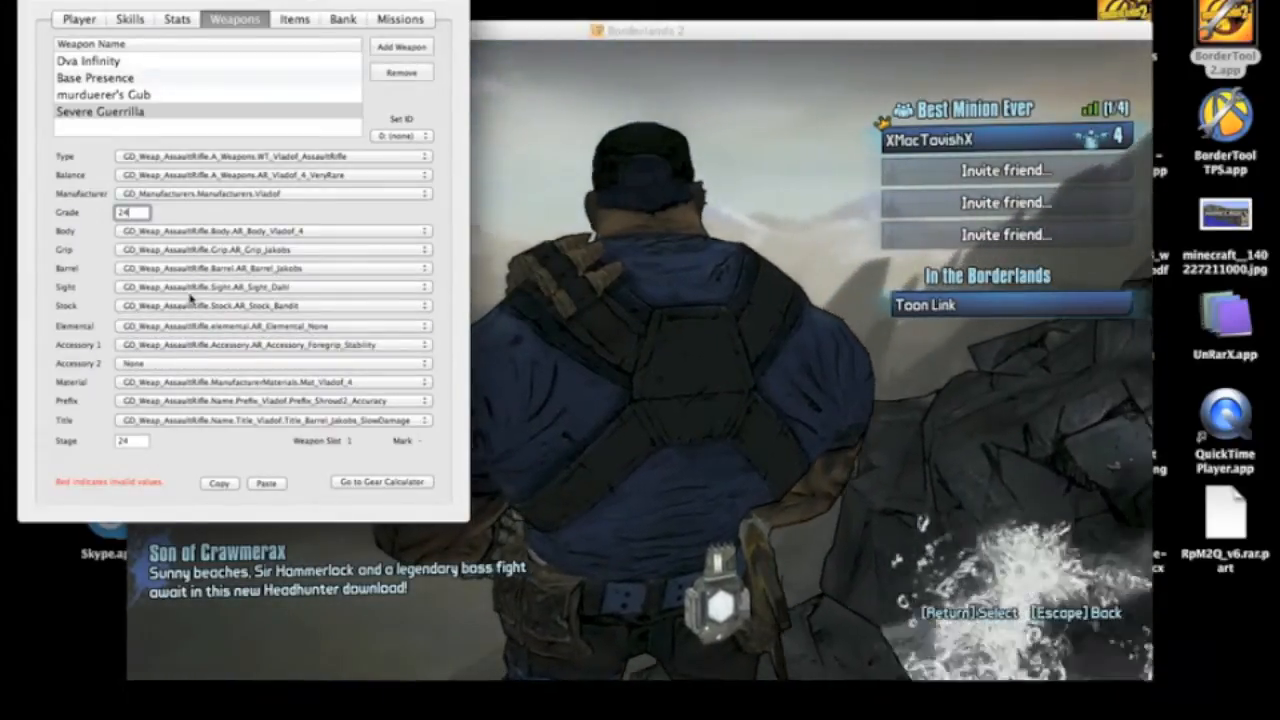
- Select Severe Guerrilla and check its Set ID choices, leaving it at 0 (none)
left_click(270, 288)
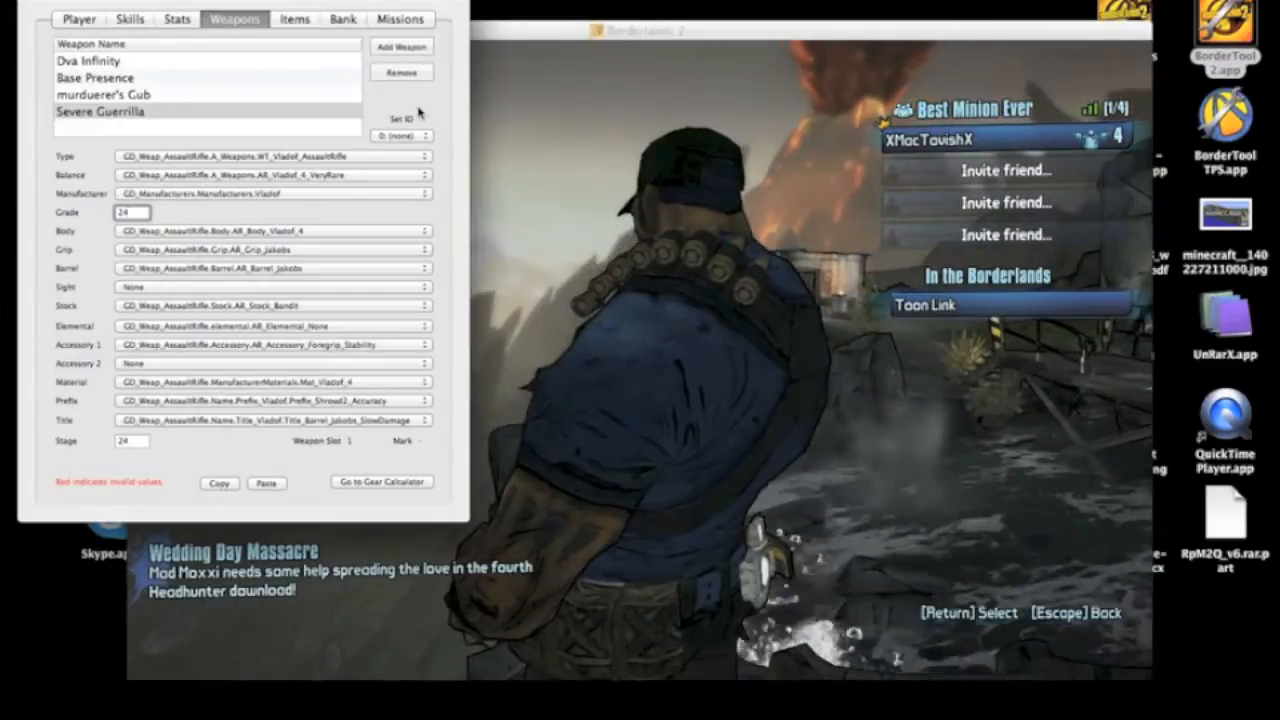
left_click(402, 136)
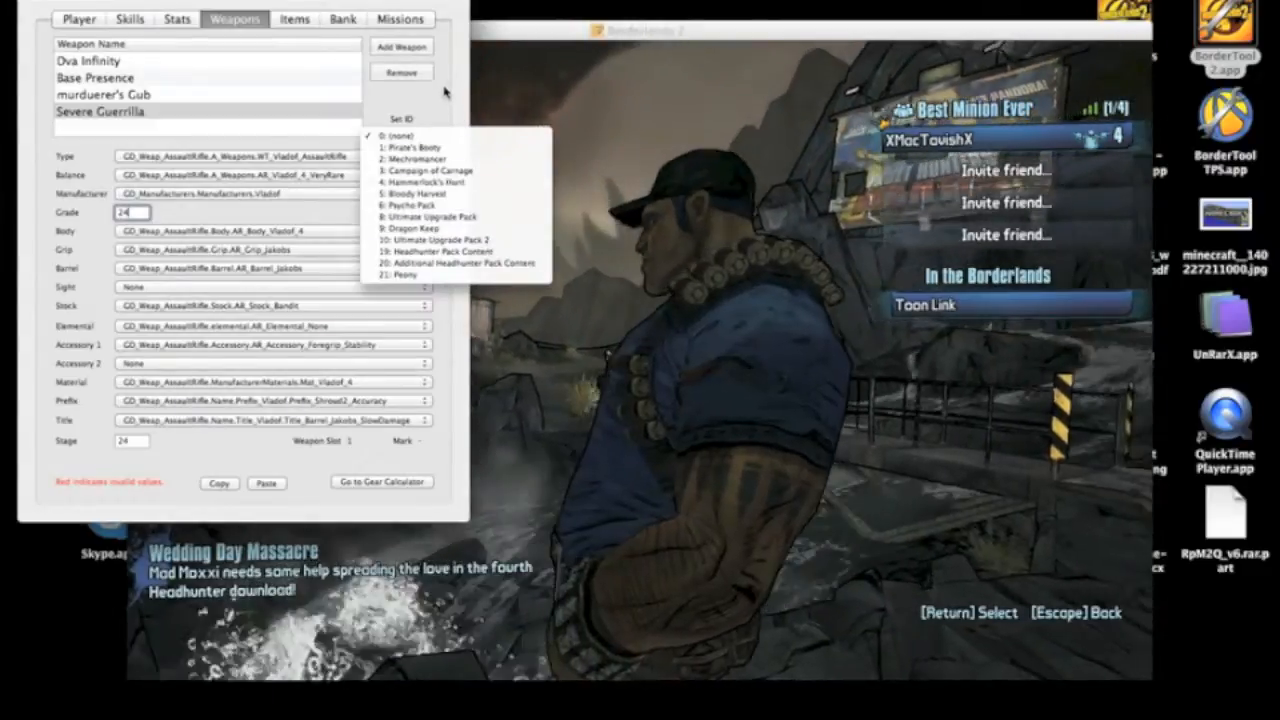
left_click(398, 136)
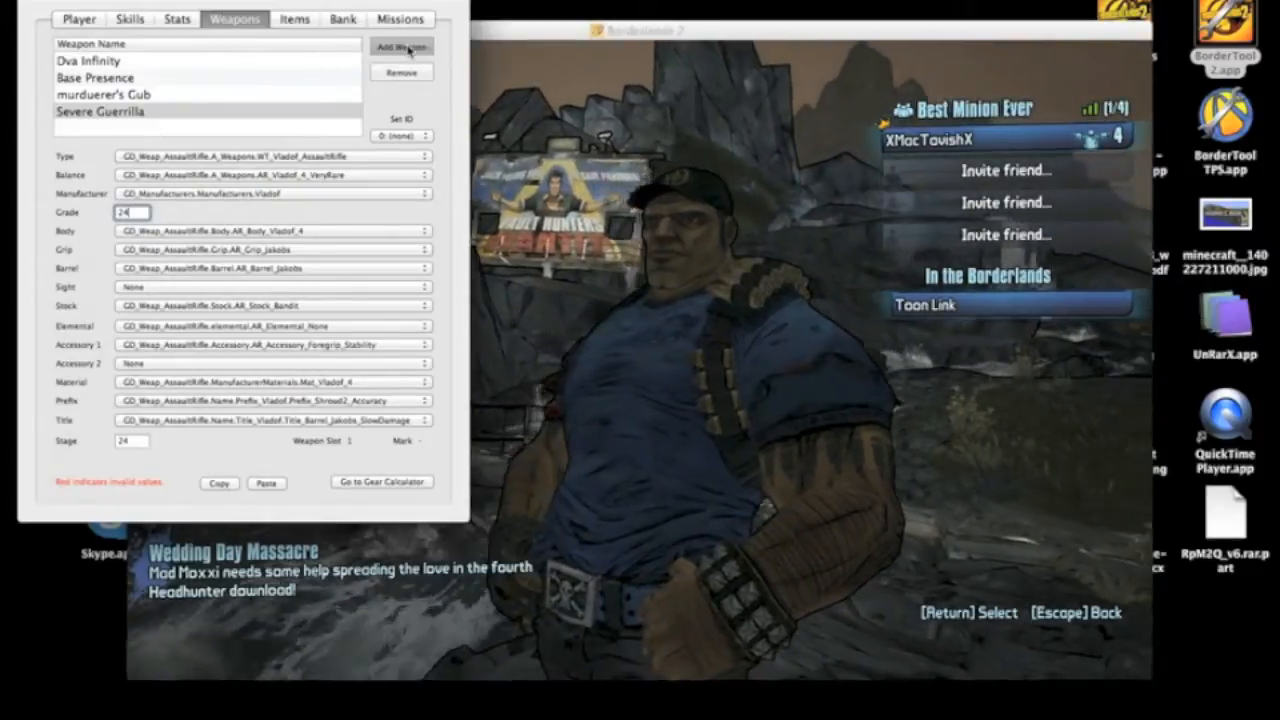
- Add a new weapon of type WT_SMG_Hyperion with the Unique_SMG_Gearbox_1 balance
left_click(400, 46)
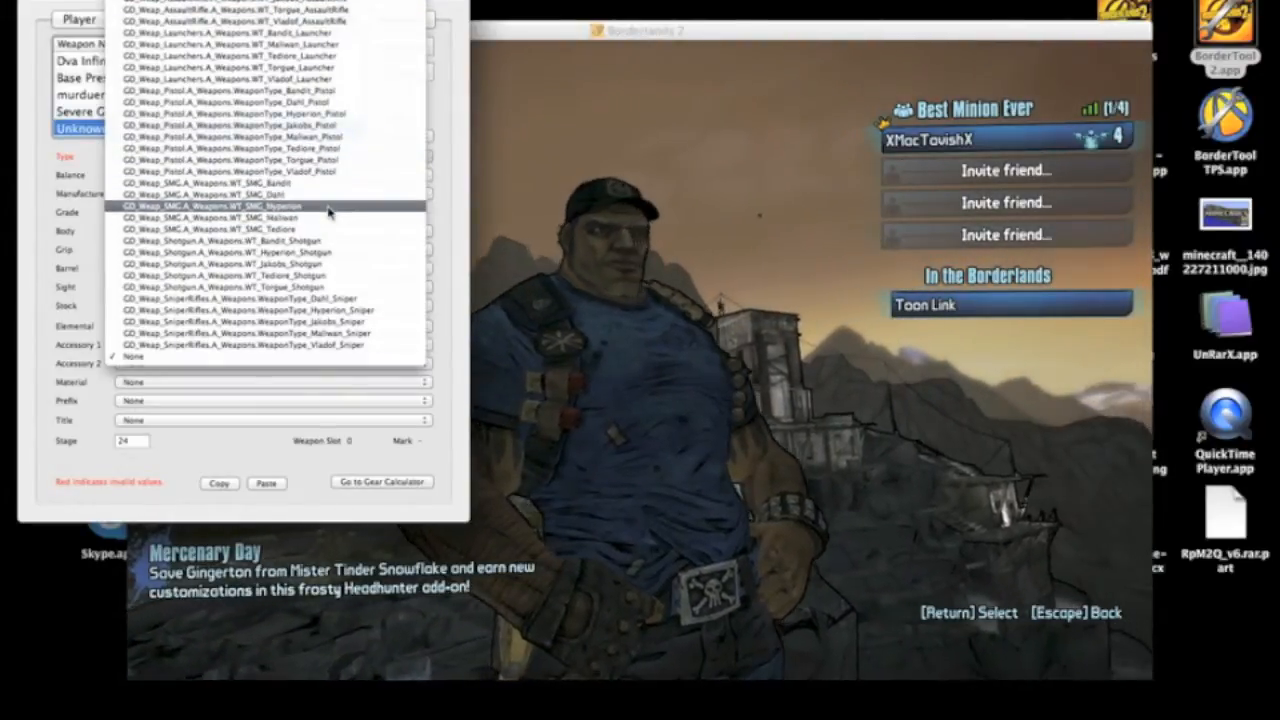
left_click(280, 206)
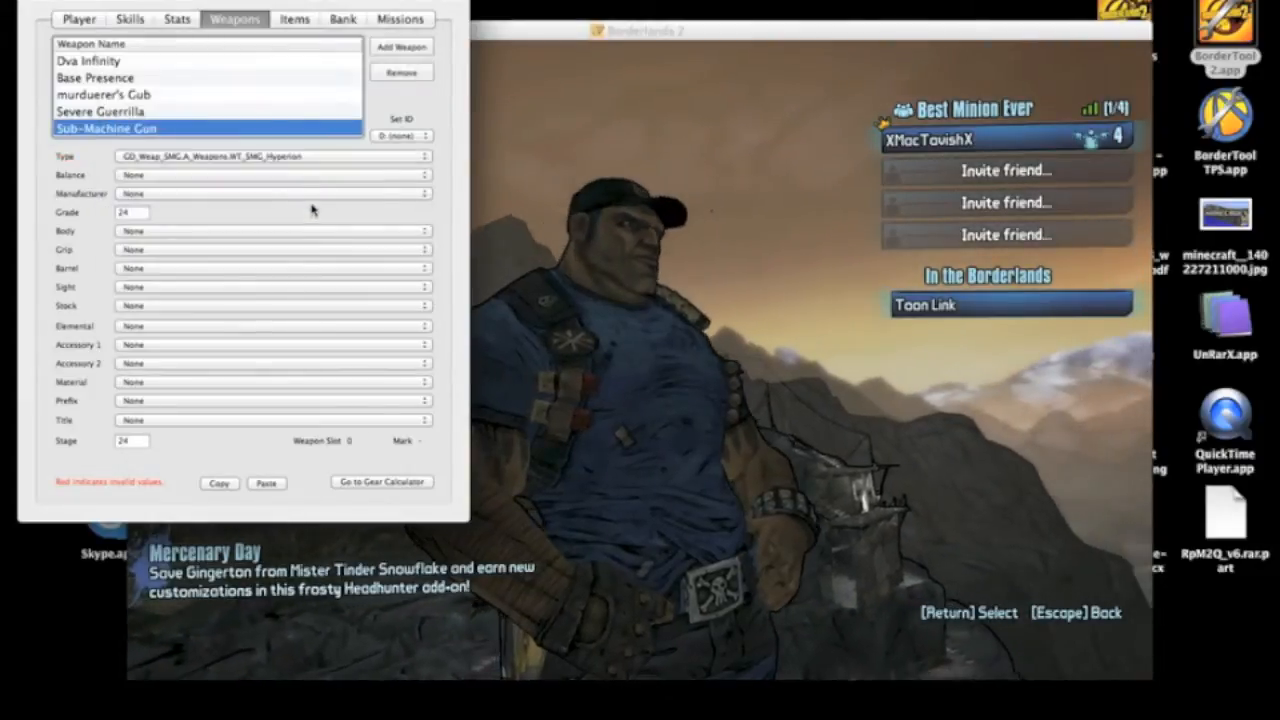
left_click(270, 156)
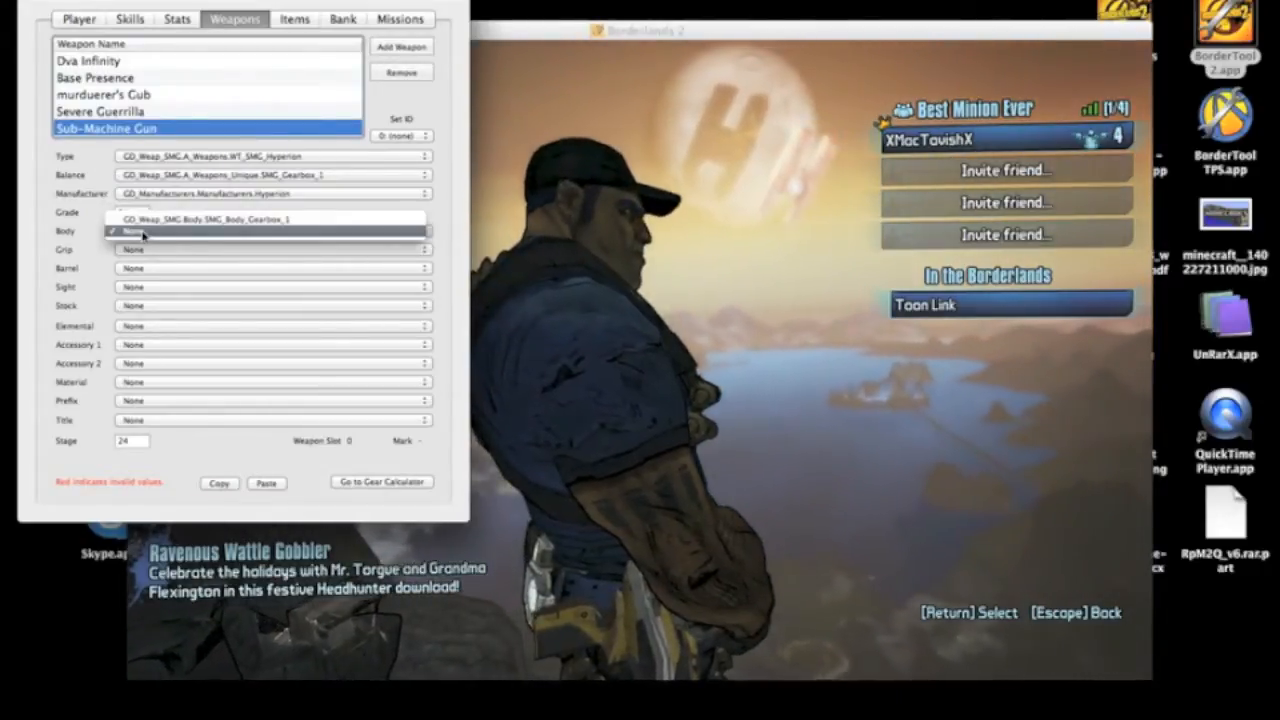
- Give the new SMG a Gearbox body, Bandit grip and no sight
left_click(268, 248)
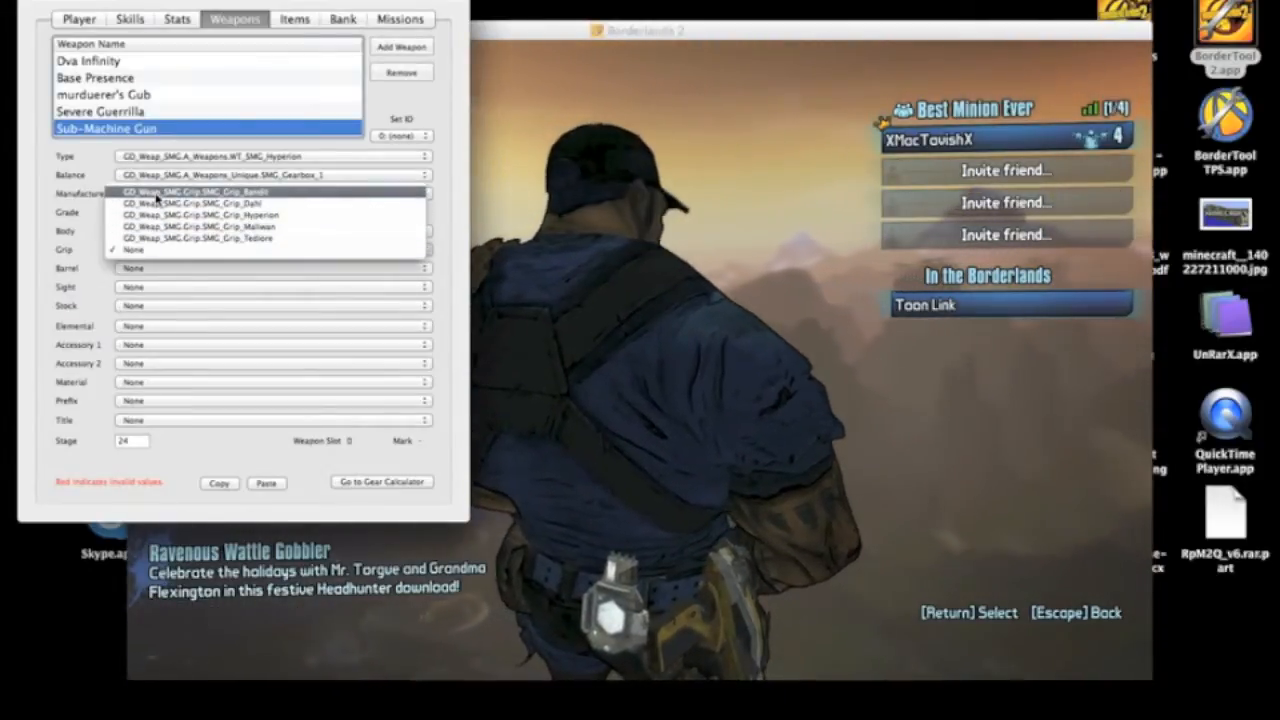
left_click(200, 192)
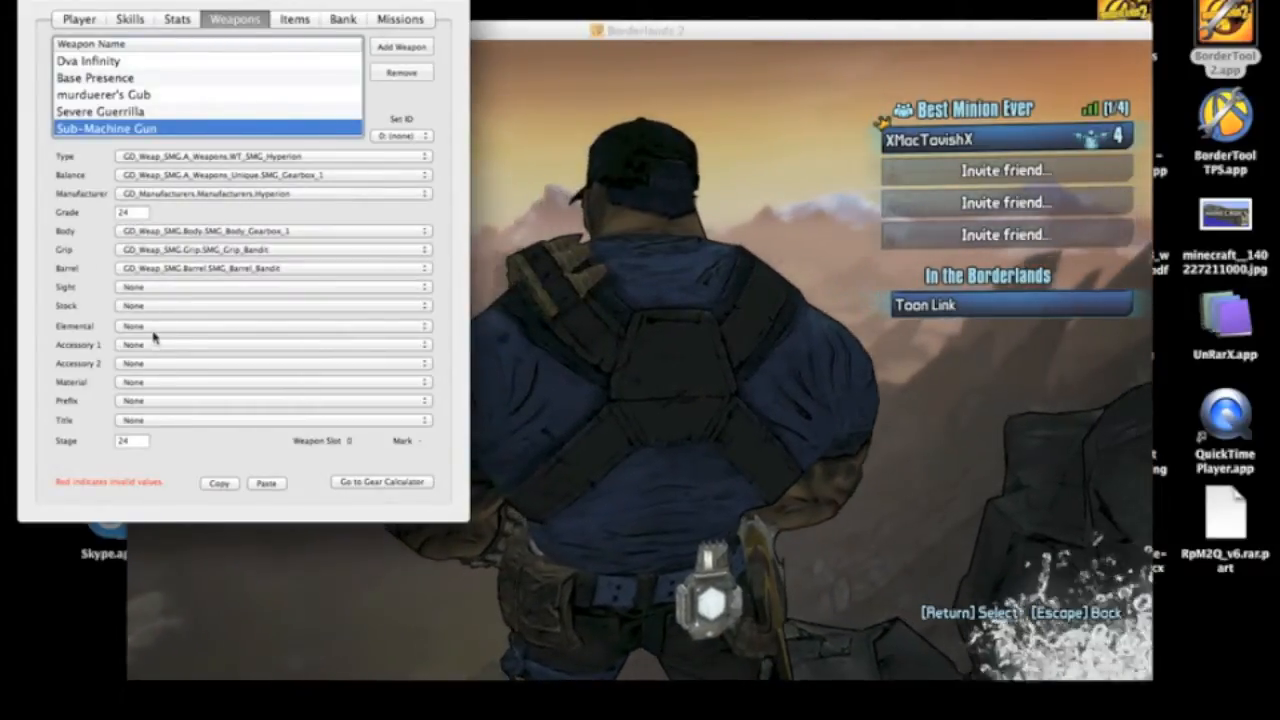
left_click(270, 288)
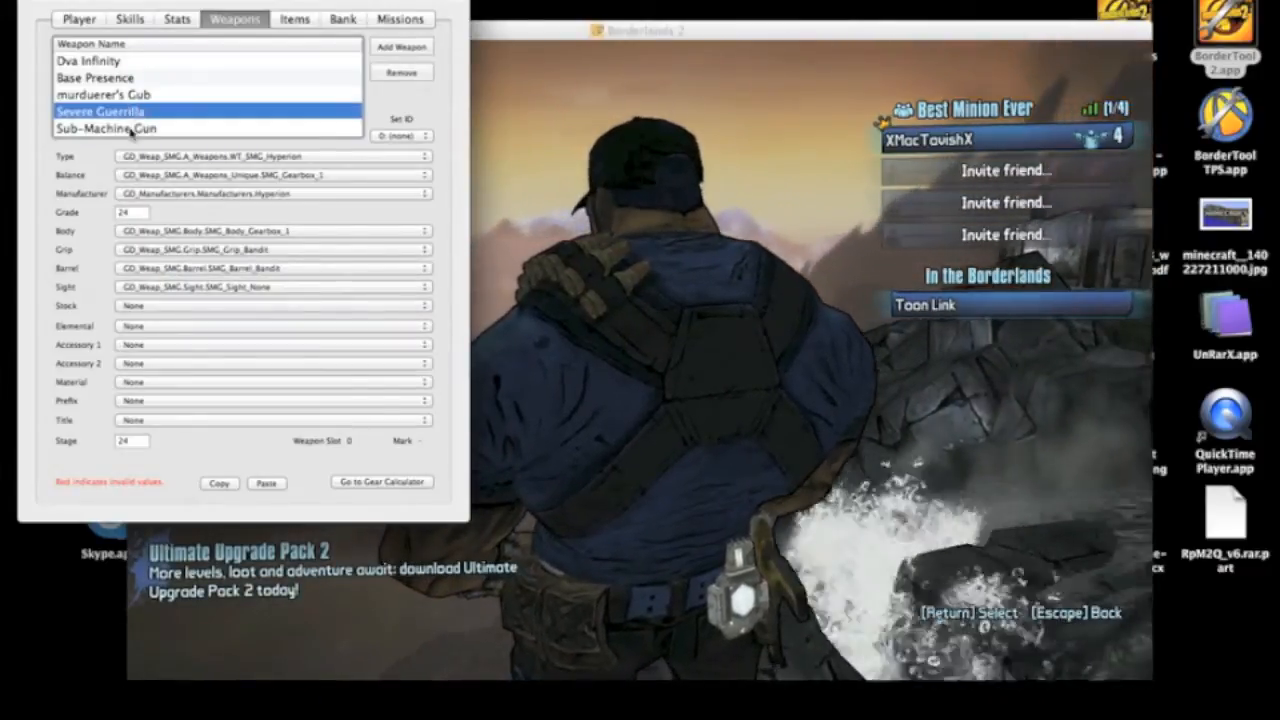
left_click(270, 288)
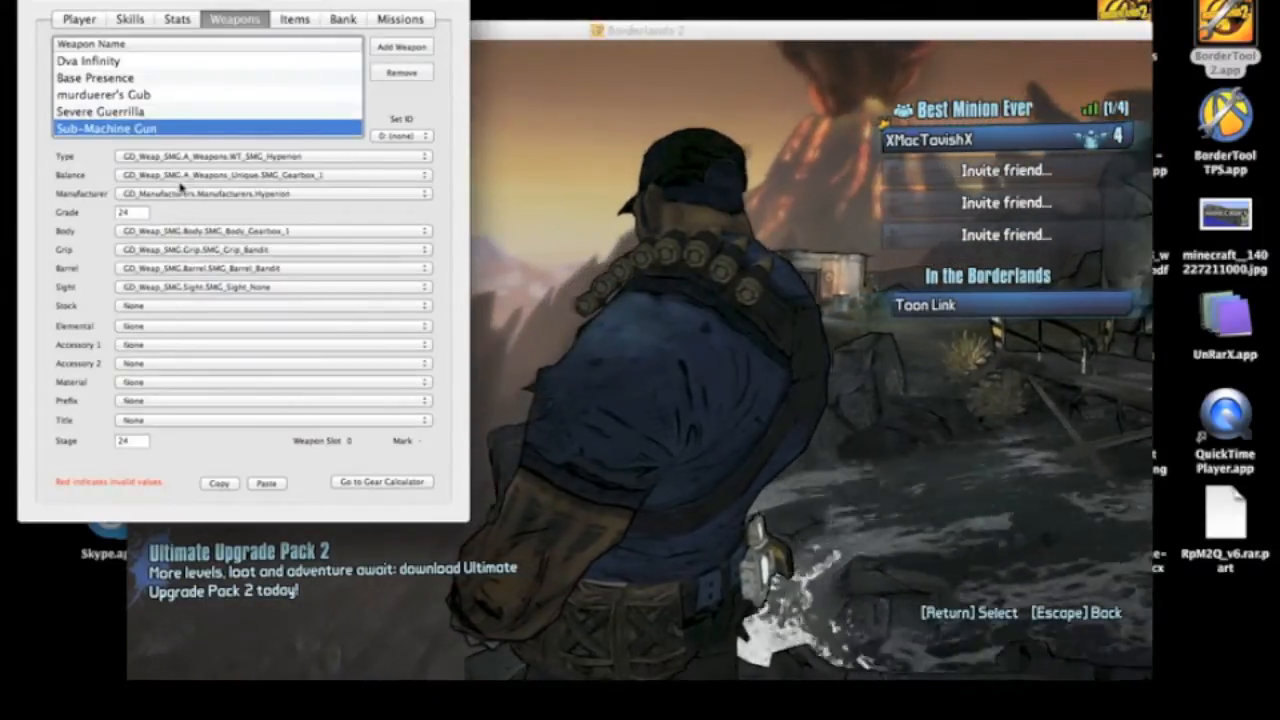
- Make Severe Guerrilla fire-elemental, then return to the new Sub-Machine Gun's name choices
left_click(270, 306)
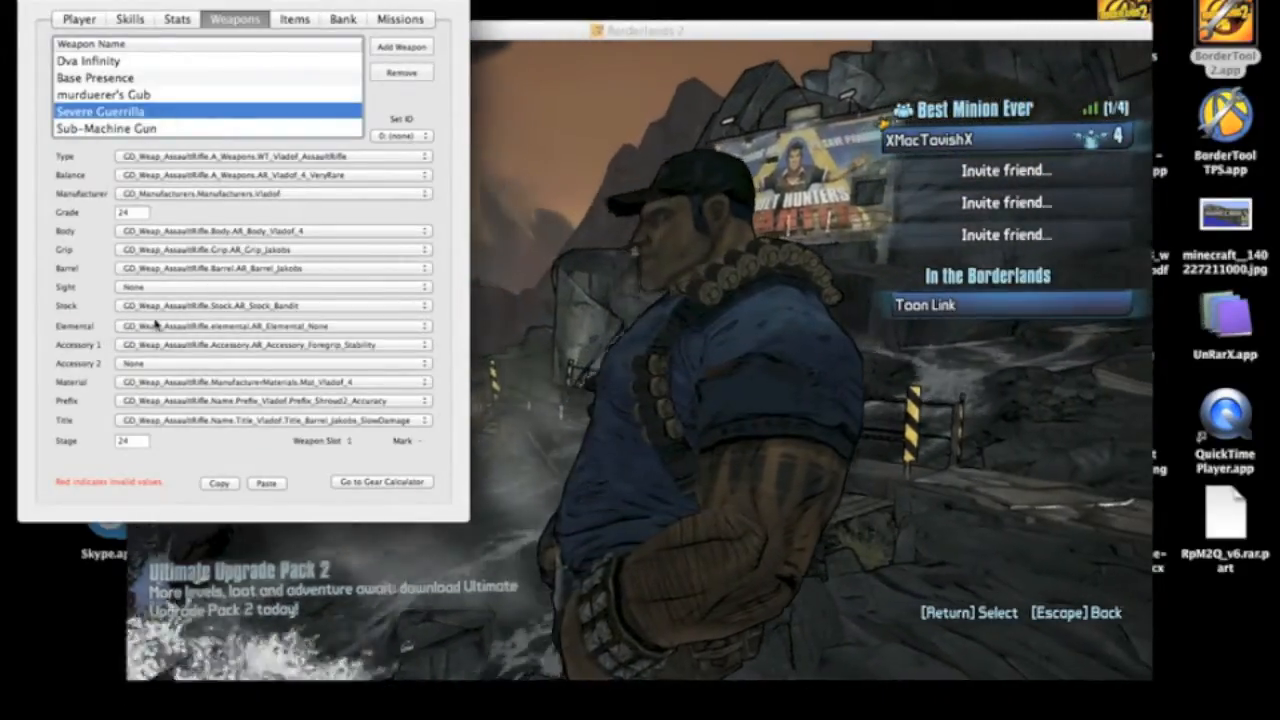
left_click(270, 324)
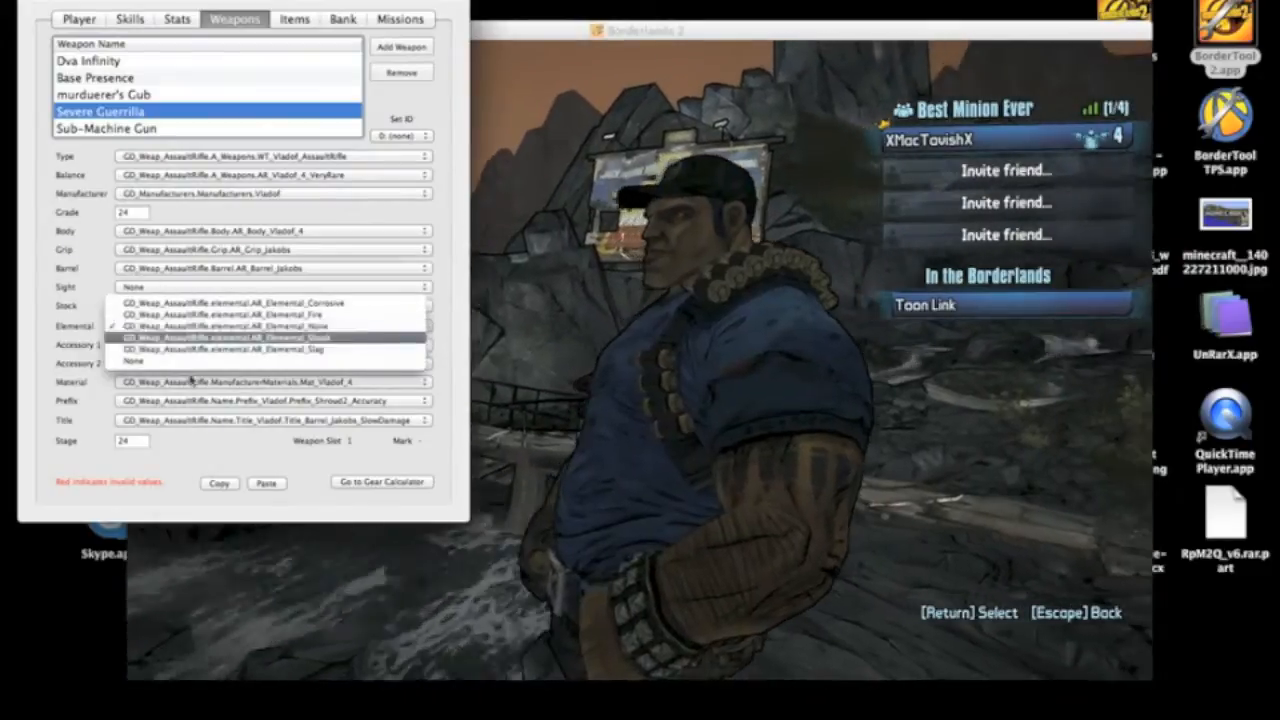
left_click(250, 314)
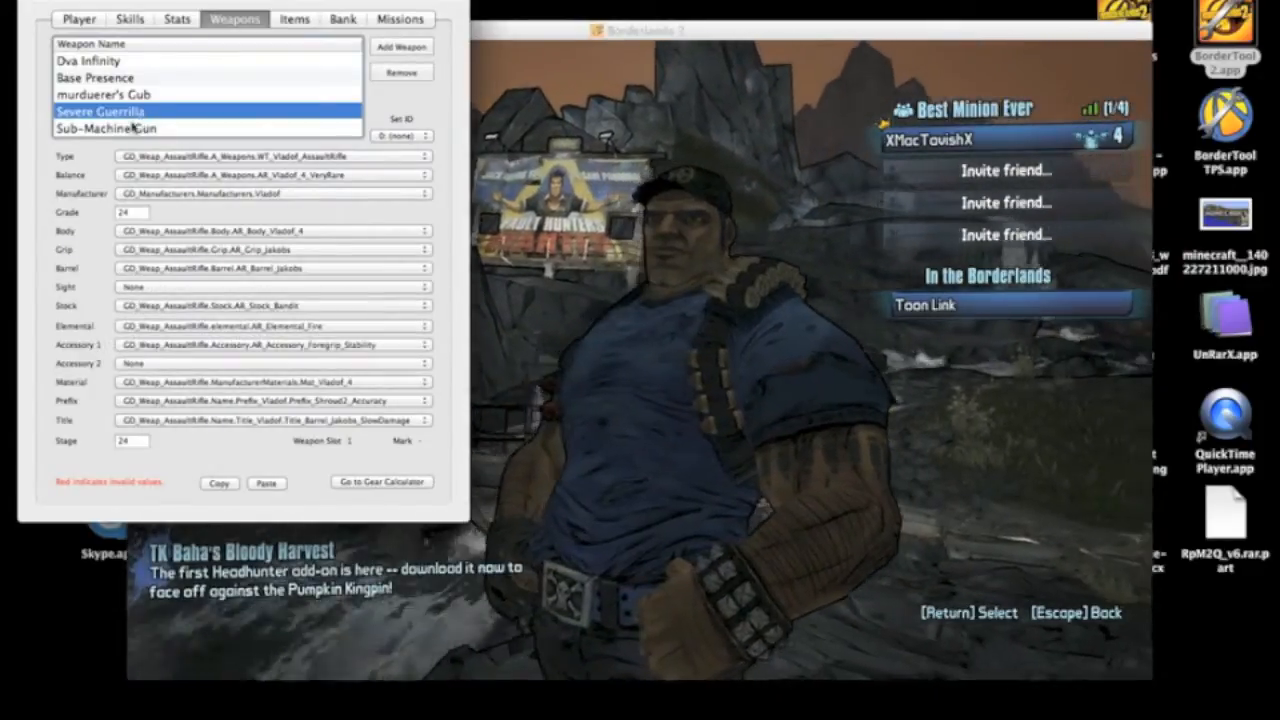
left_click(104, 128)
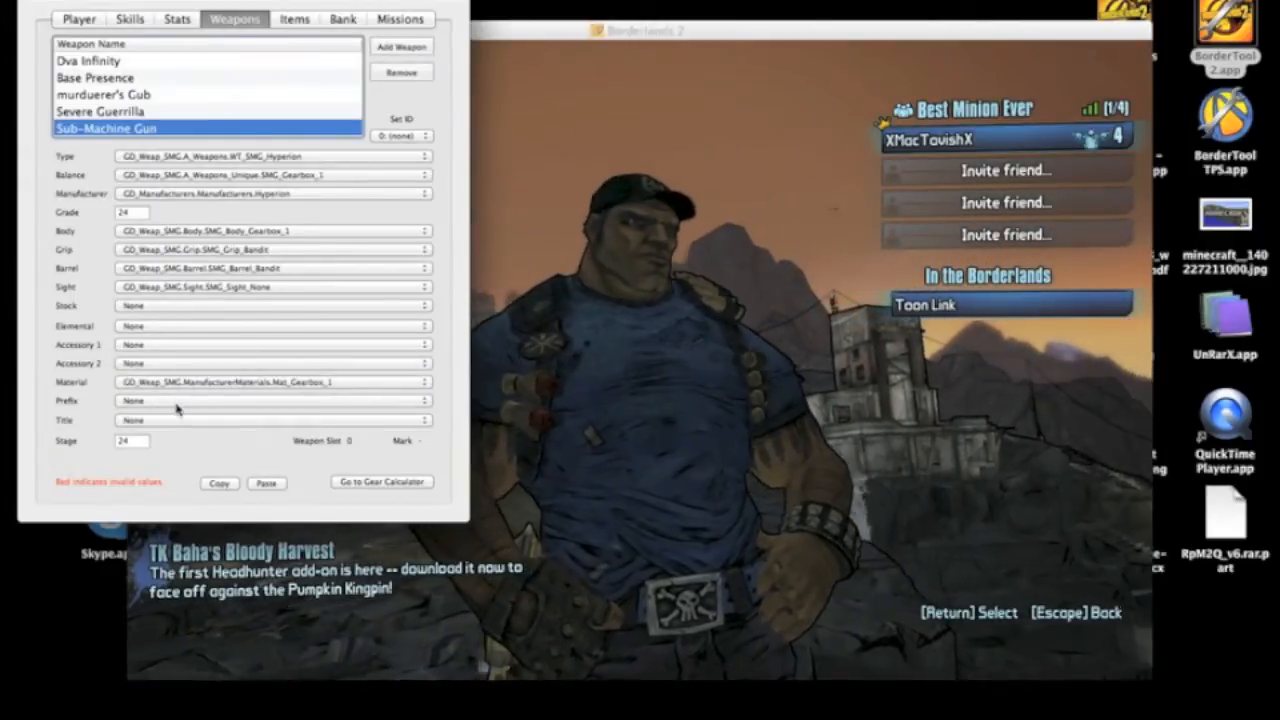
left_click(270, 420)
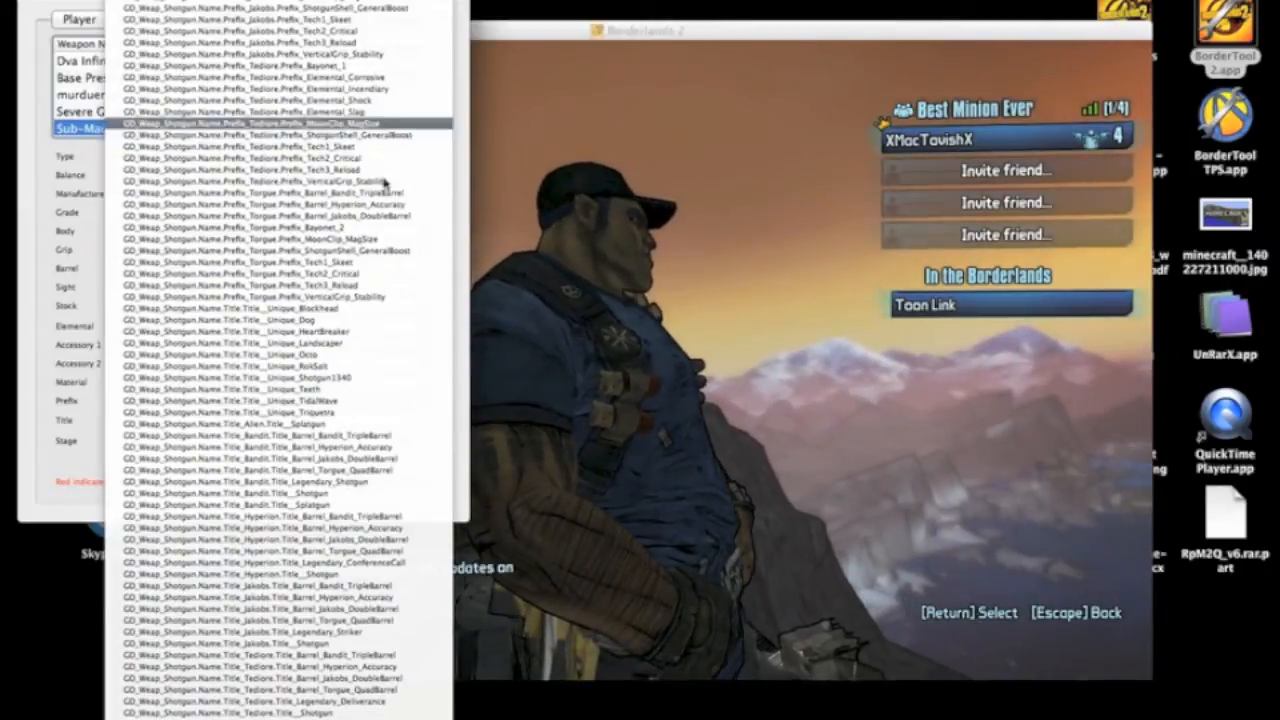
- Scroll the Prefix/Title list to the SMG titles and give the SMG one
scroll("down", 3)
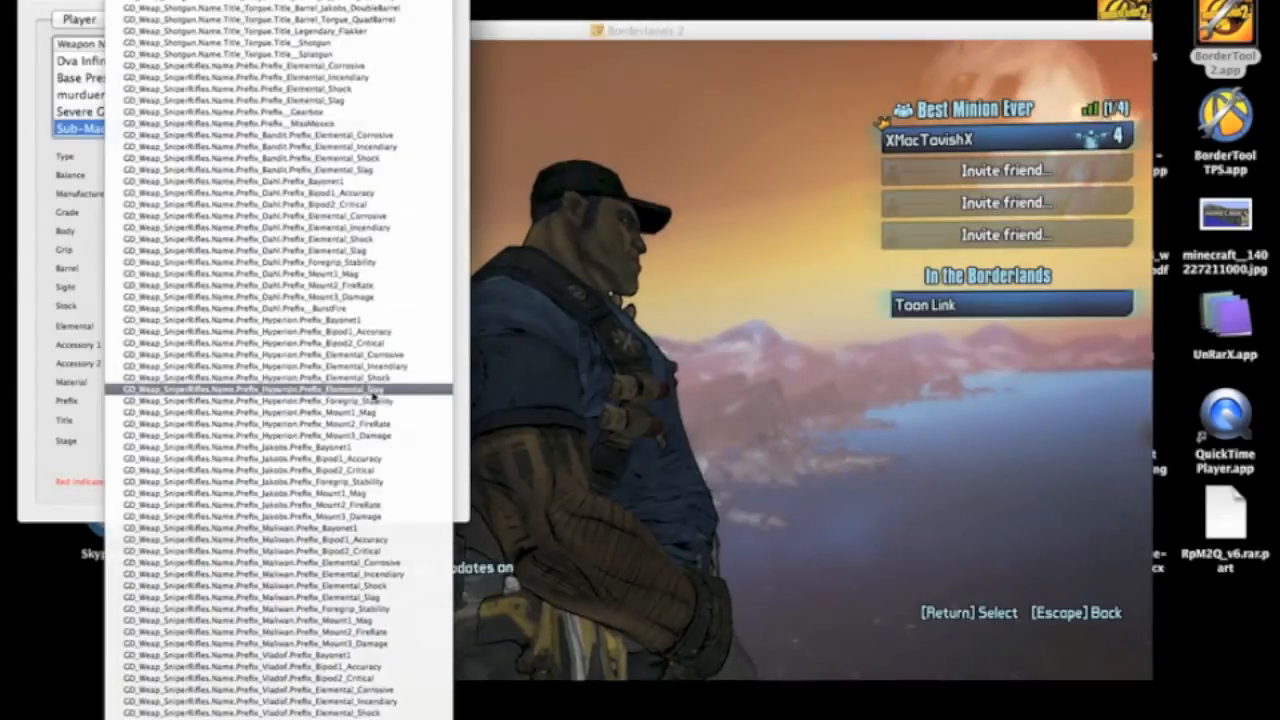
scroll("down", 3)
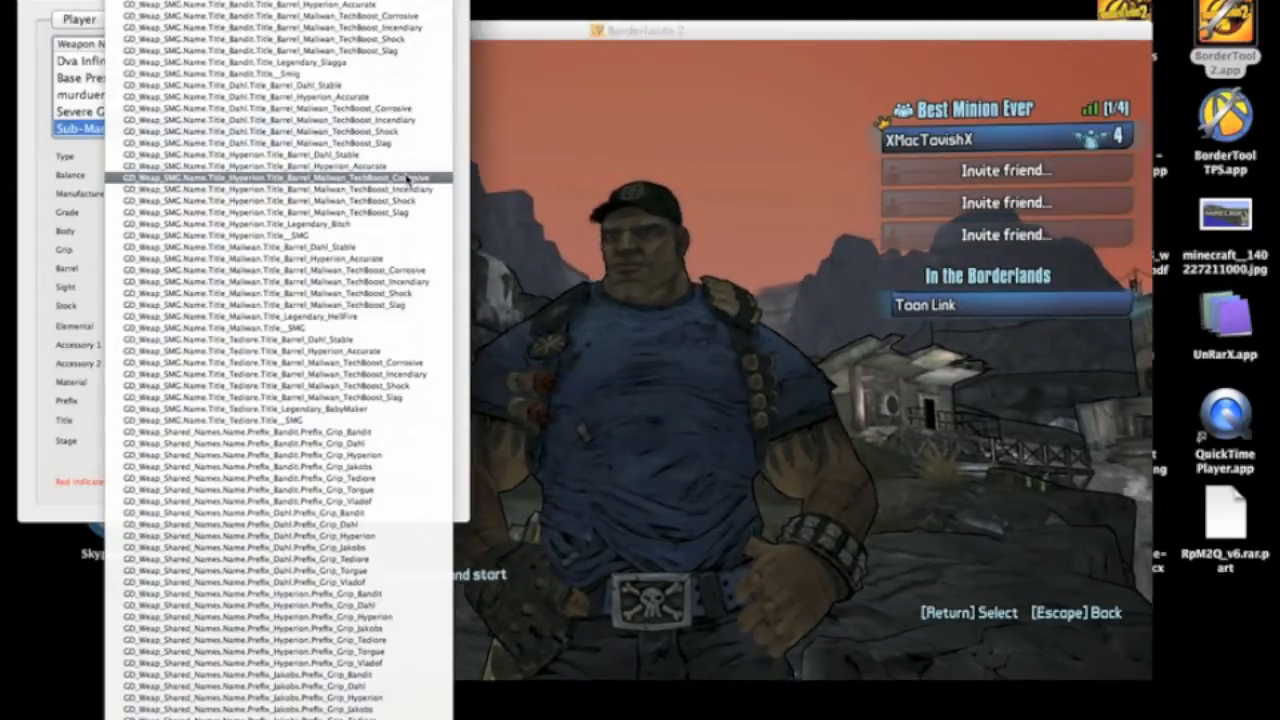
left_click(300, 178)
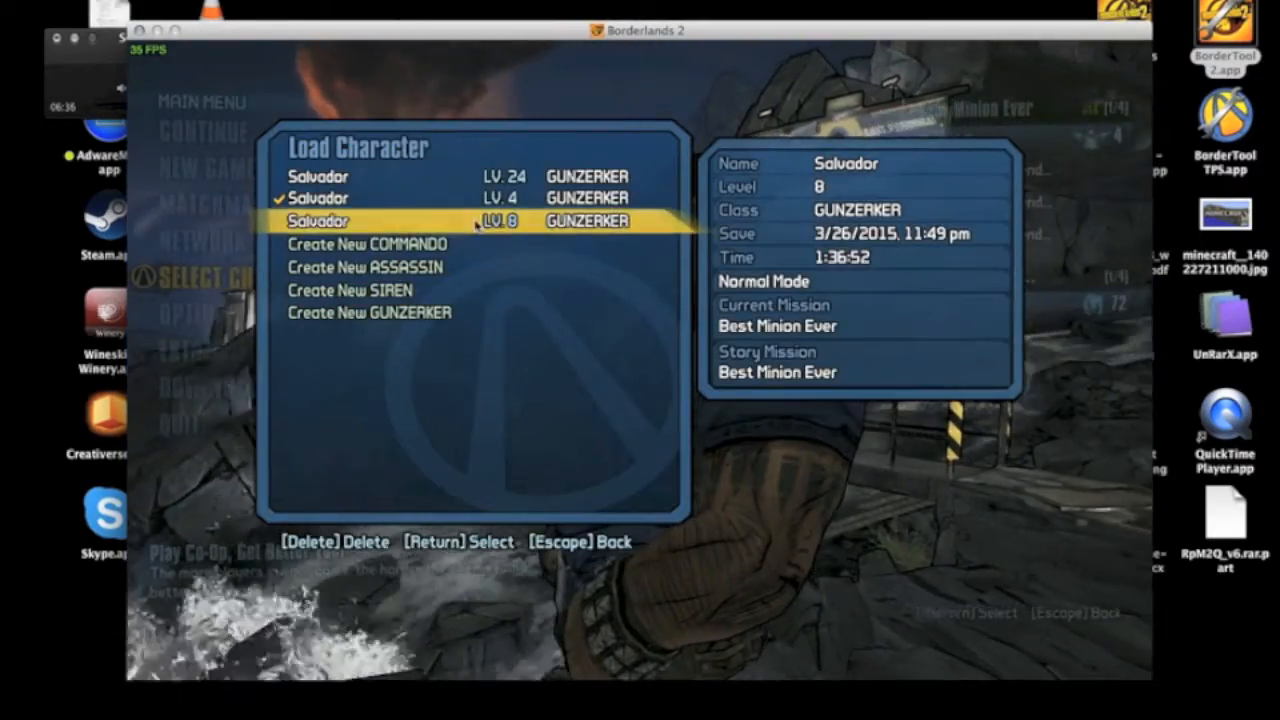
- Load the level 24 Salvador character and continue into the game world
key("Escape")
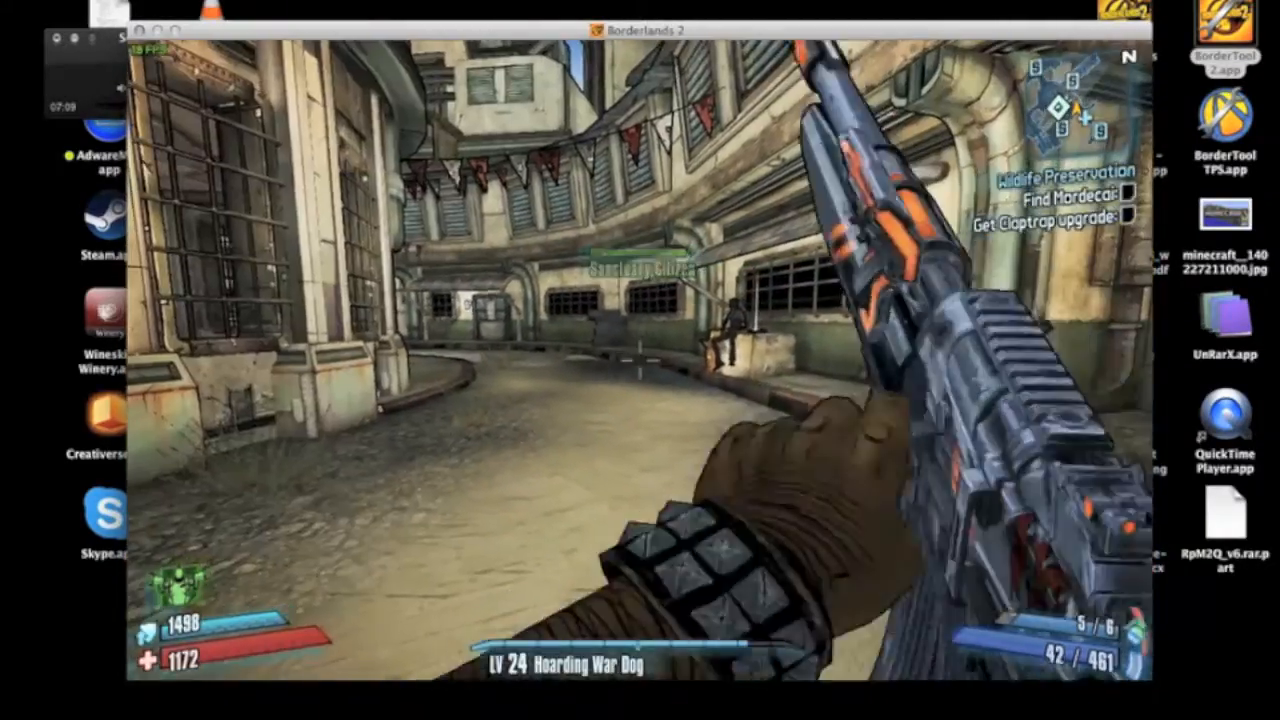
key("m")
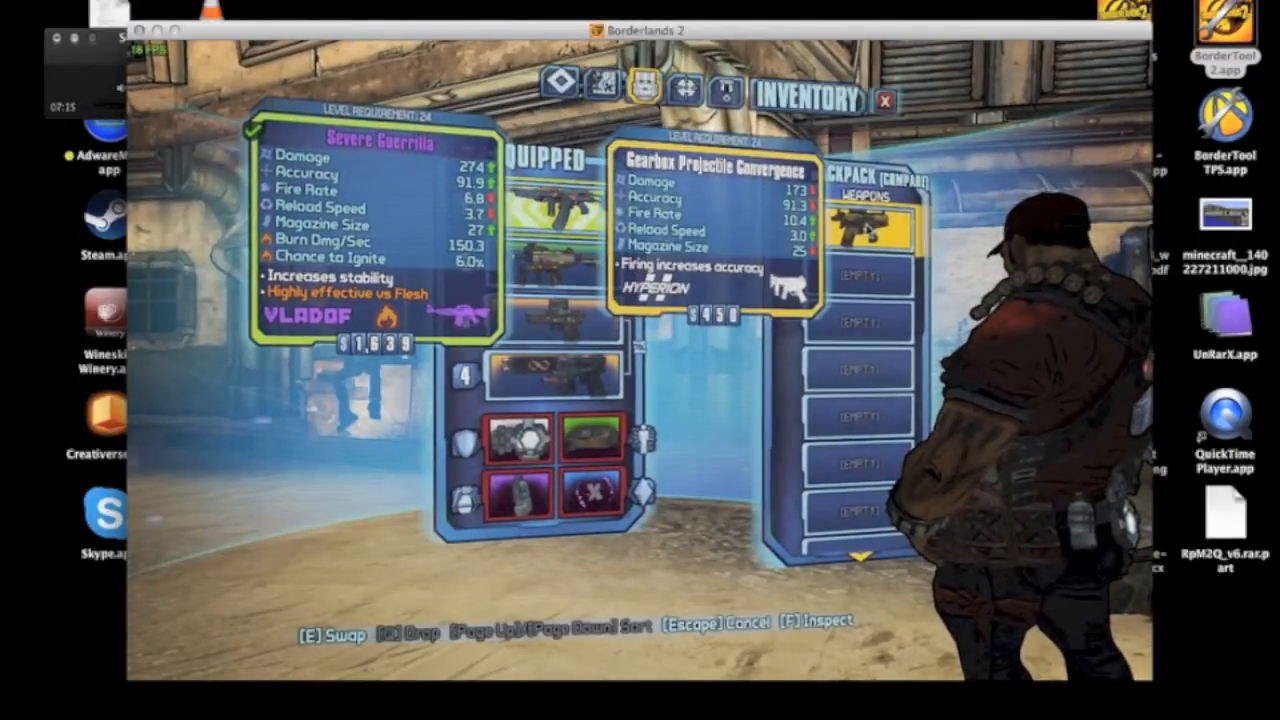
key("Escape")
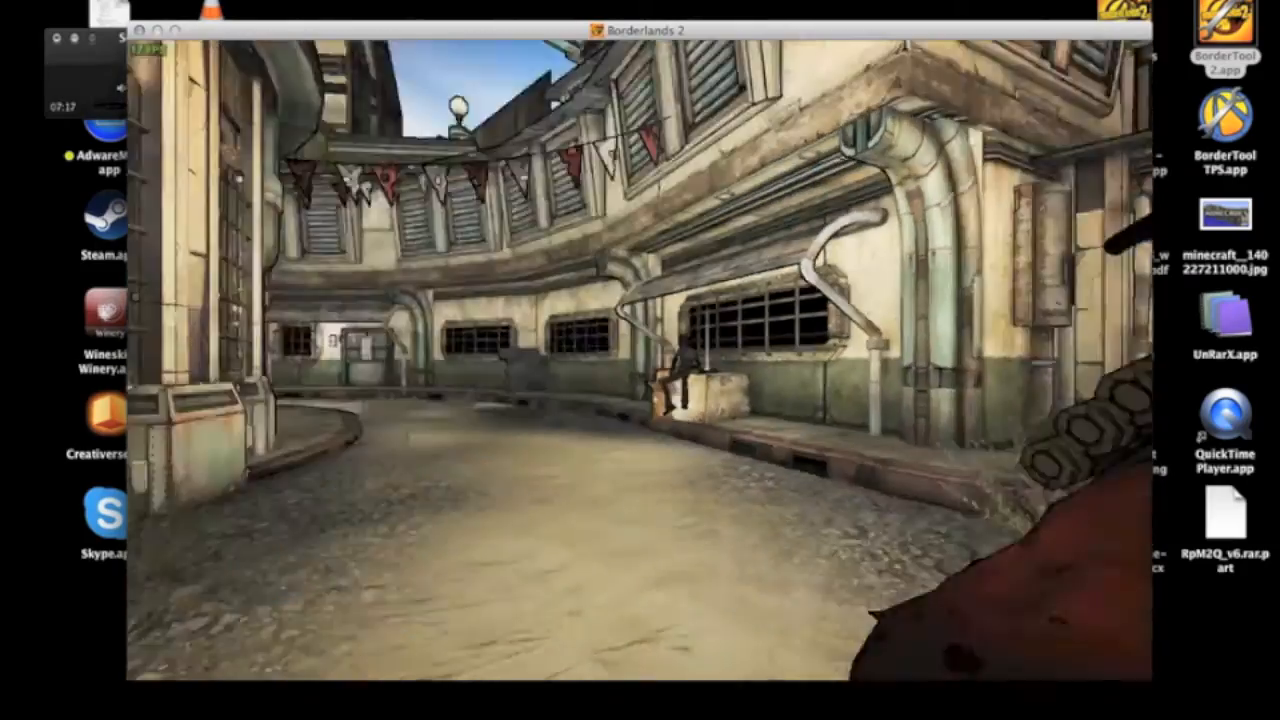